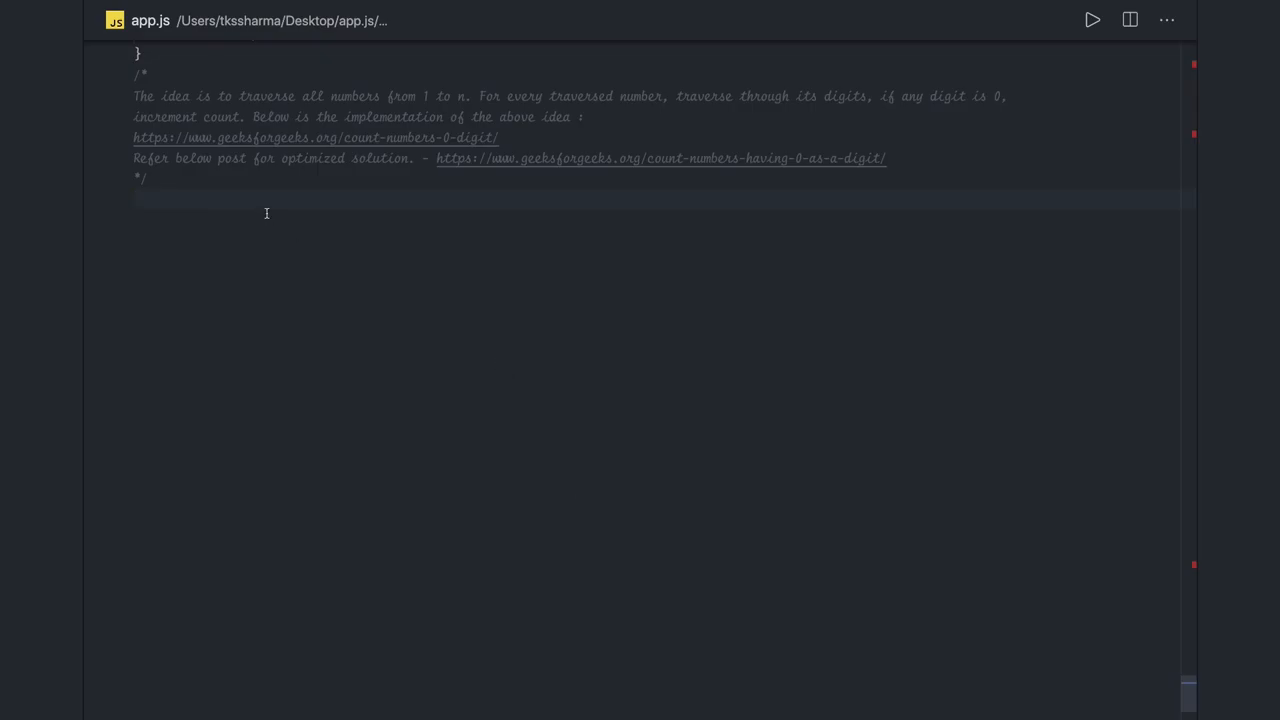
Add the 'Count Total number of zeros from 1 upto n' comment and declare const countNoOfZeros = (n) => {.
type("/* Question: Count Total number of zeros from 1 upto n ?")
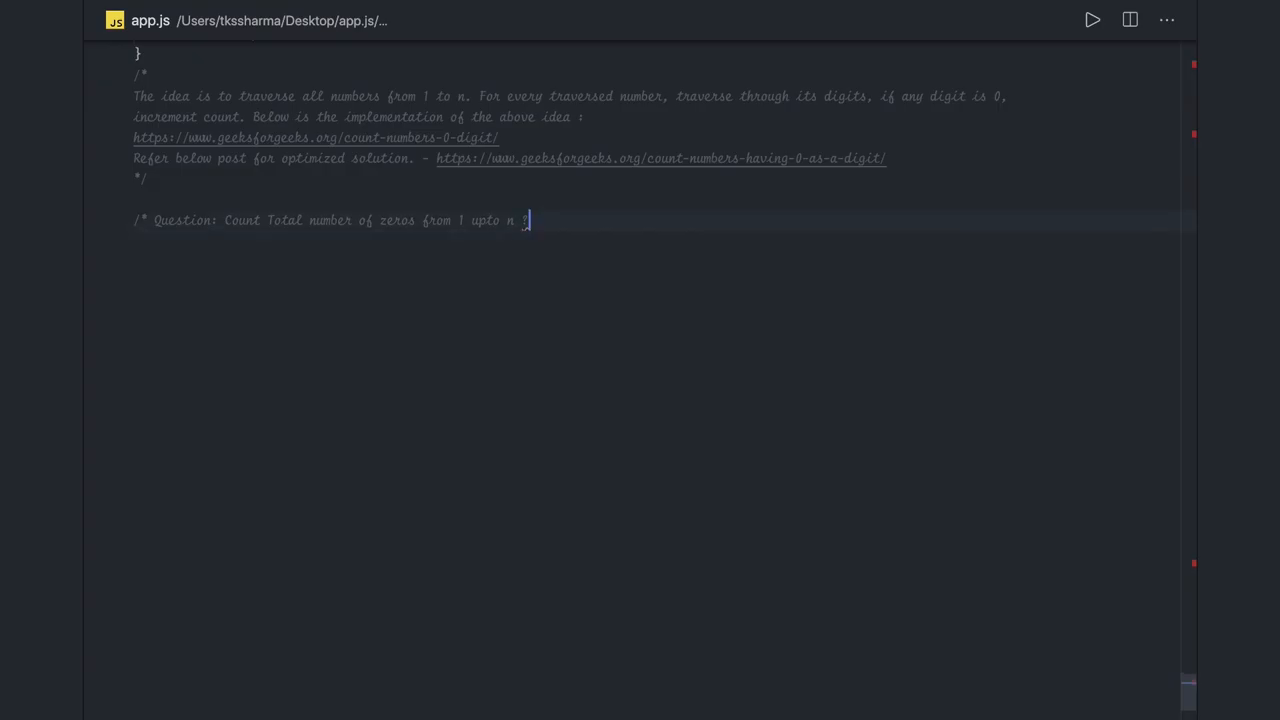
type("! */")
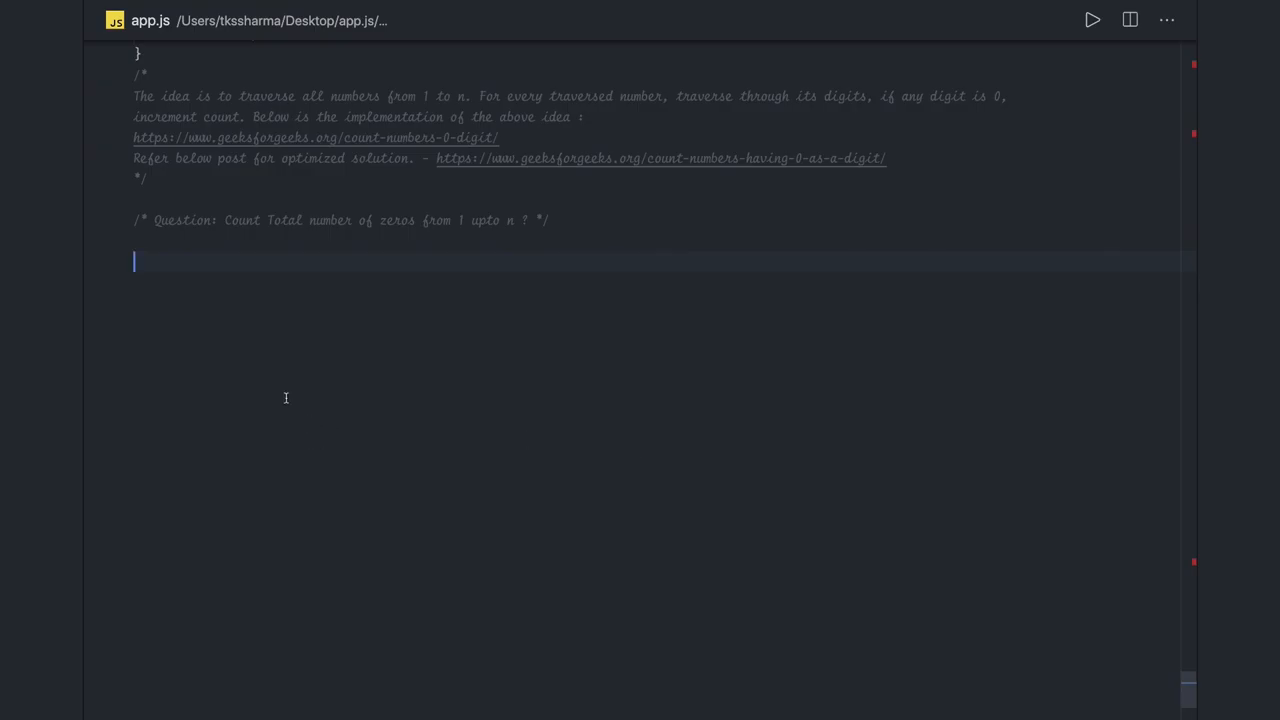
type("const")
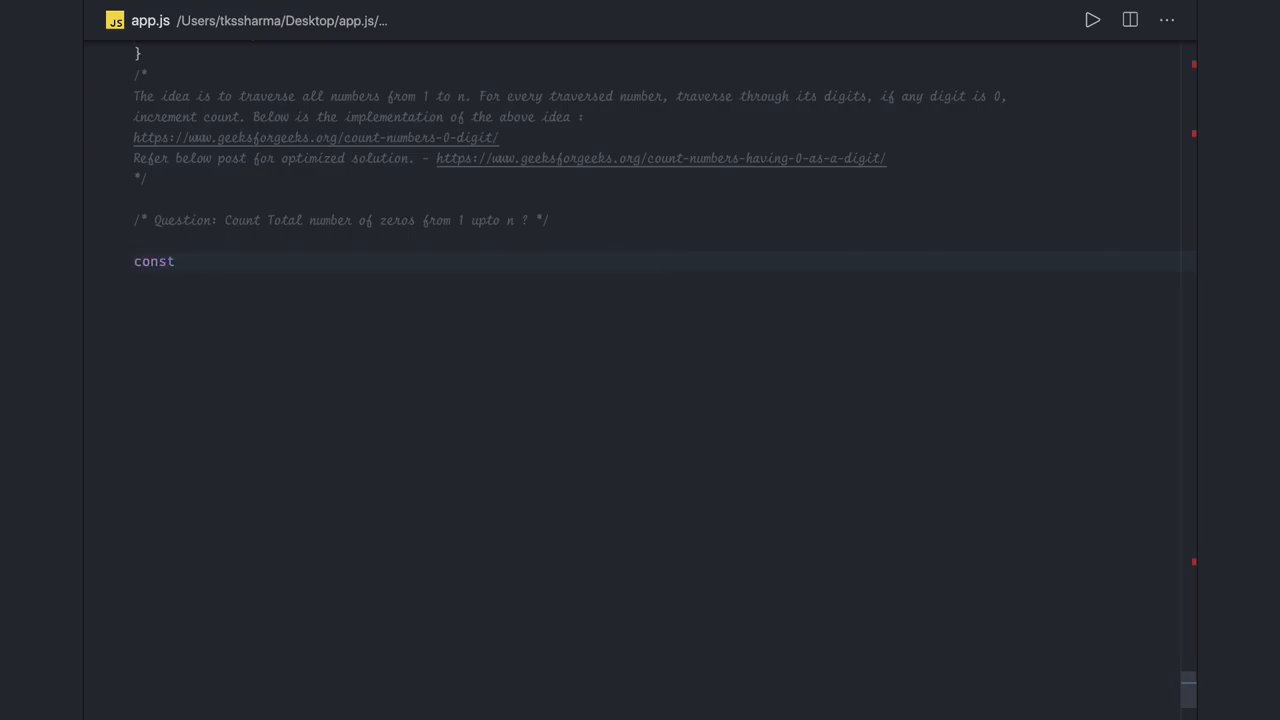
type("countNo")
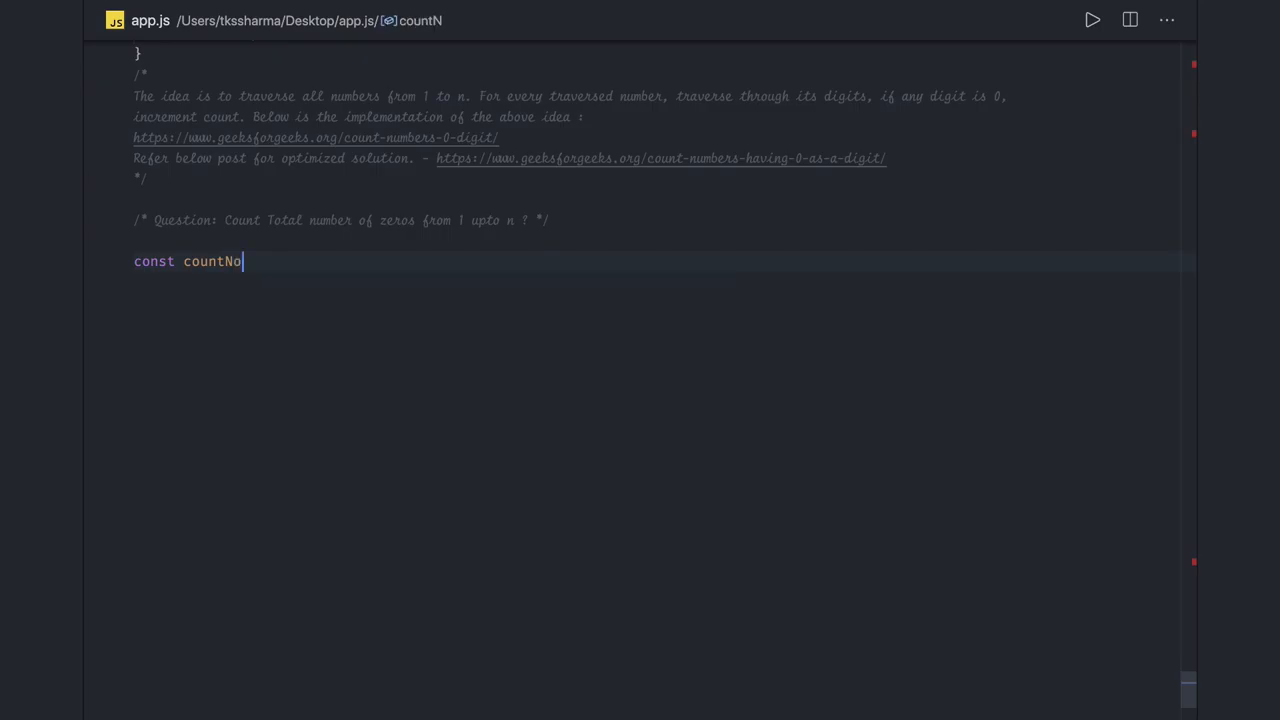
type("fZer")
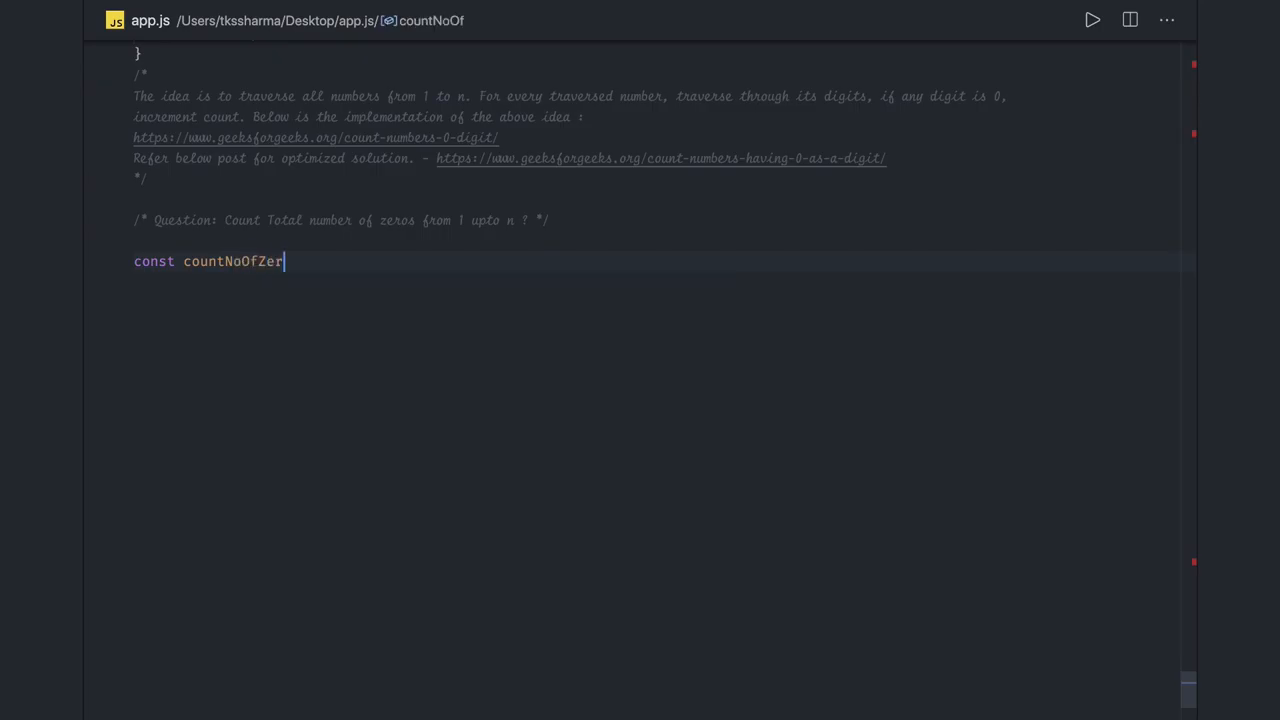
type("os =")
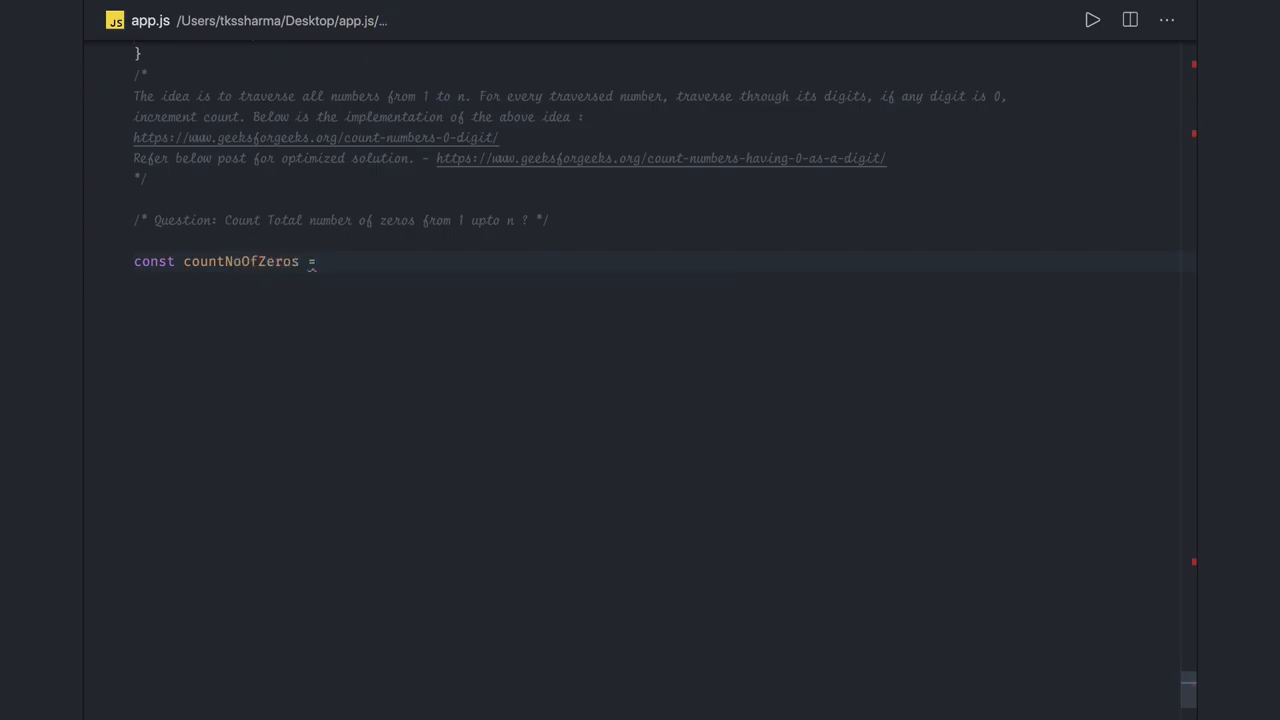
type("(n)")
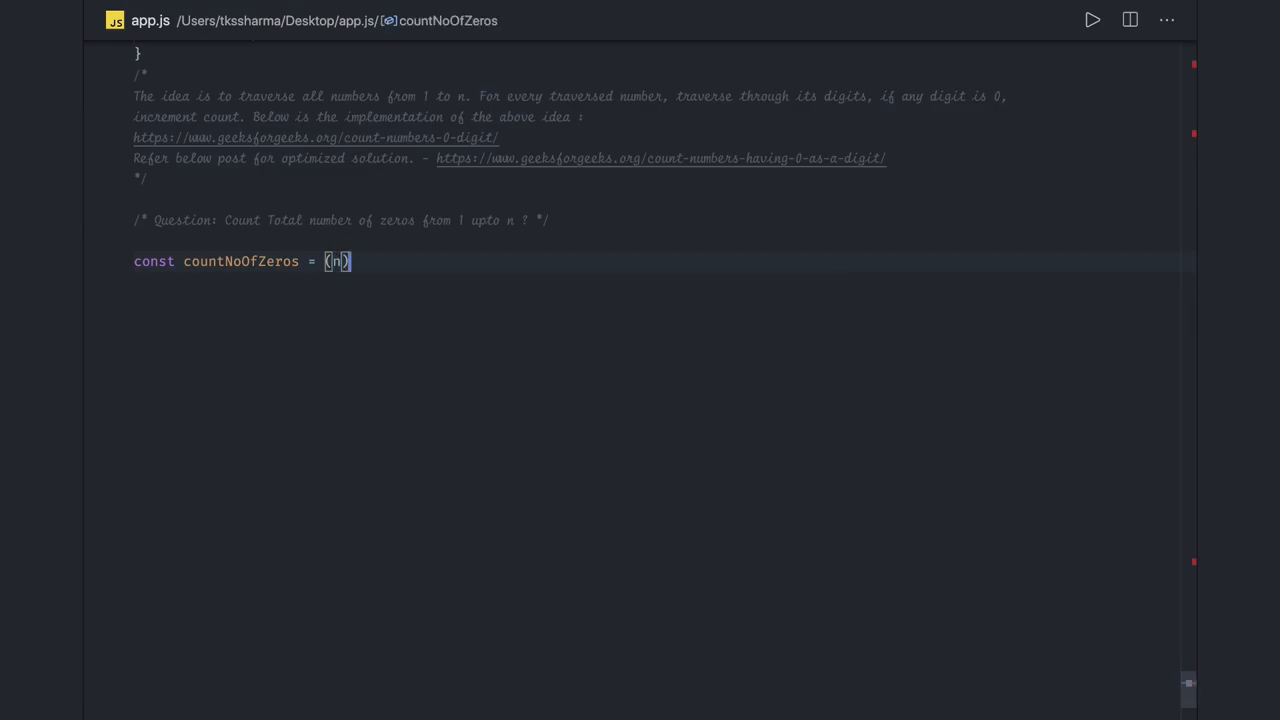
type("=> {")
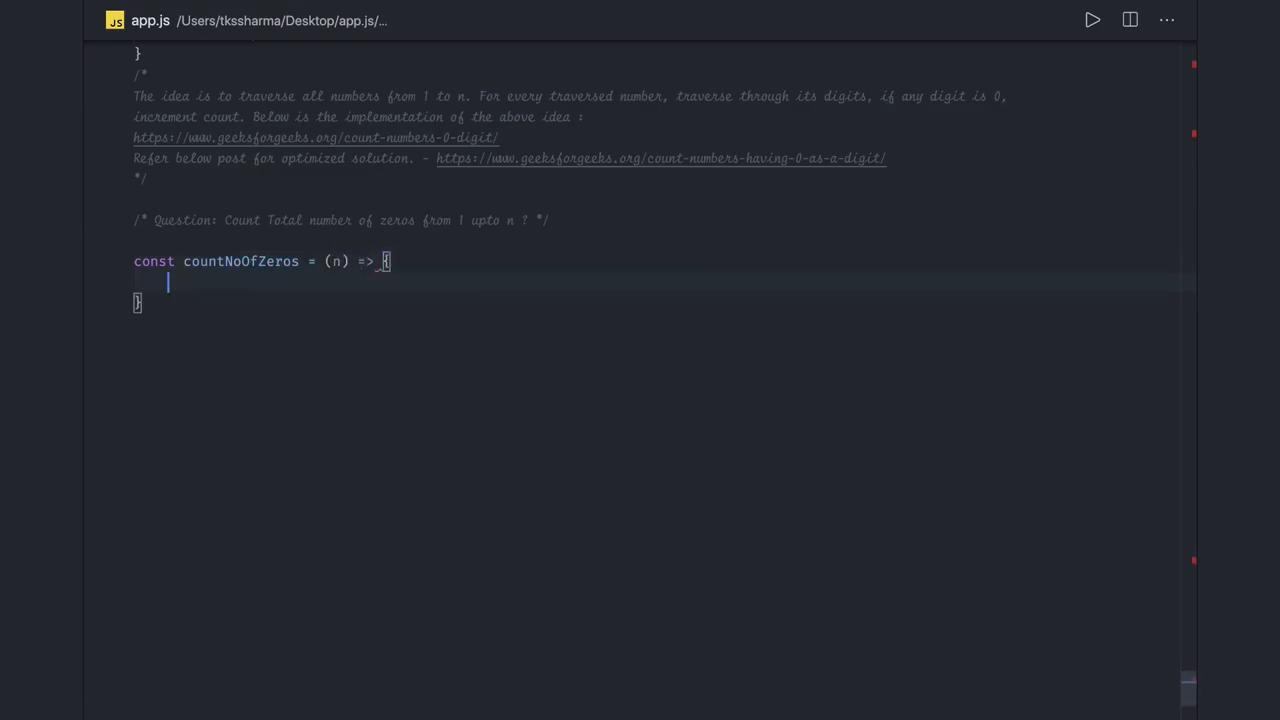
Initialize let counter = 0; and begin a while loop.
type("let")
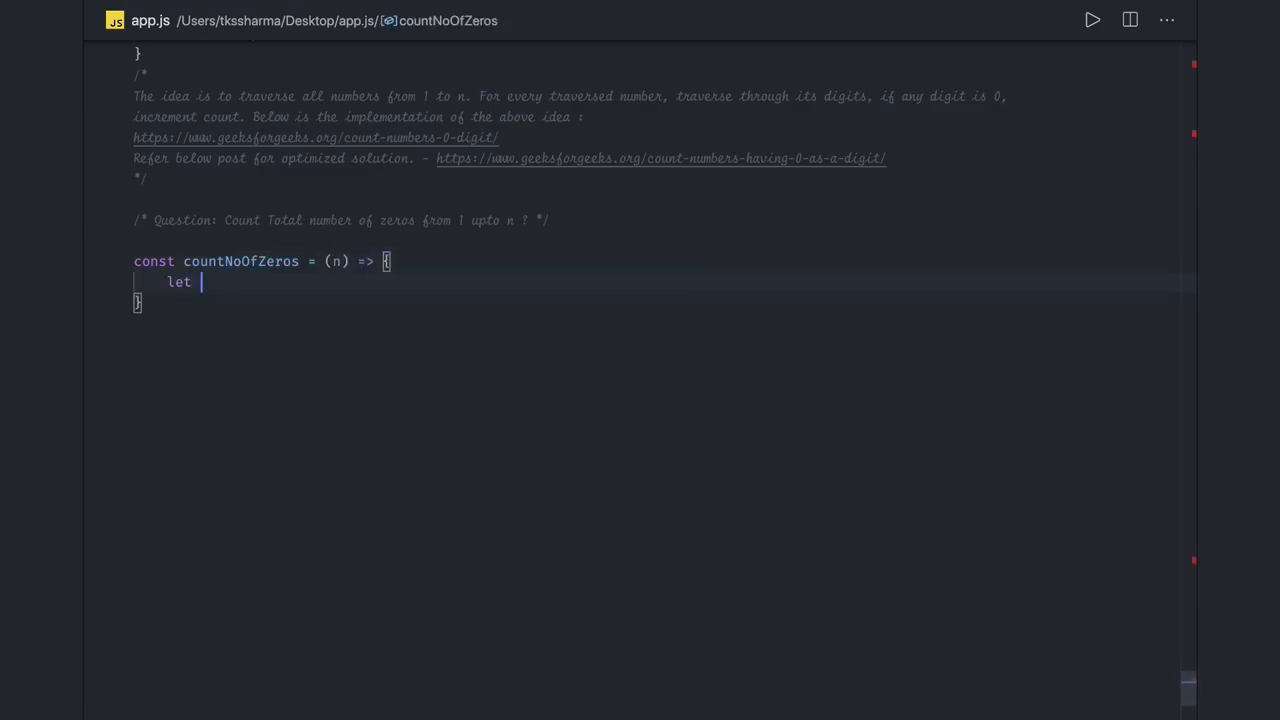
type("counter")
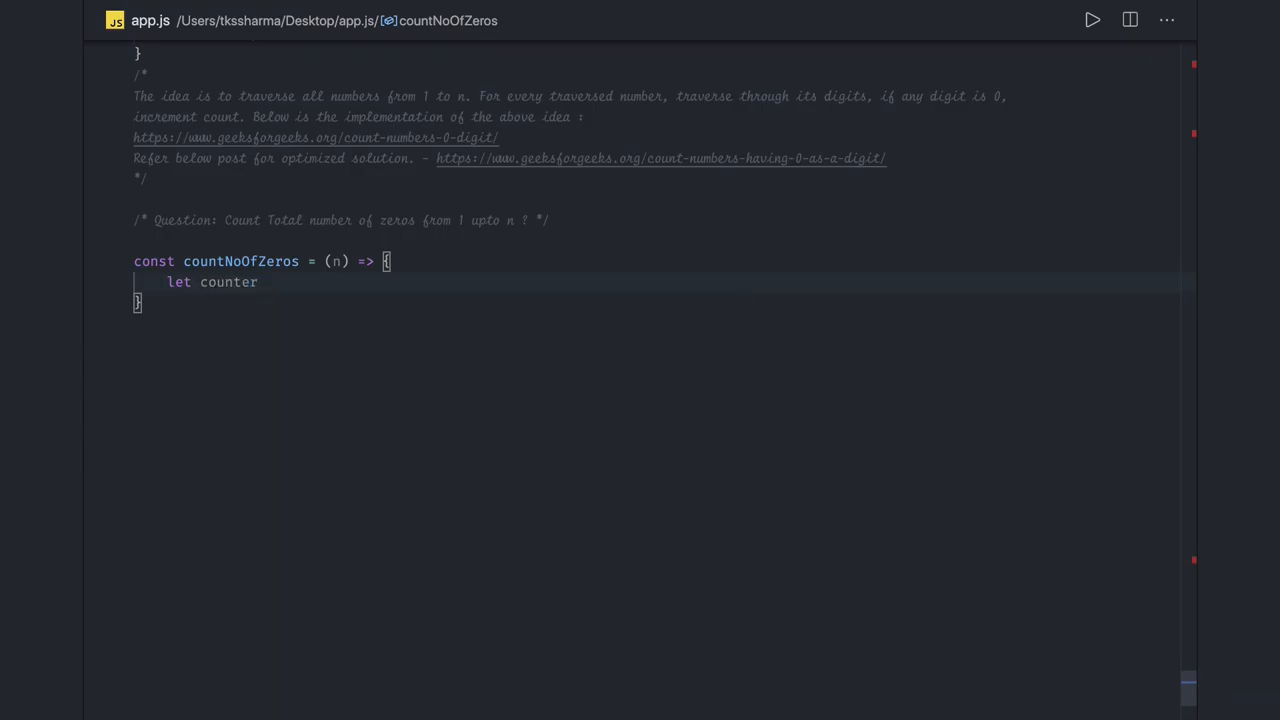
type("= 0;")
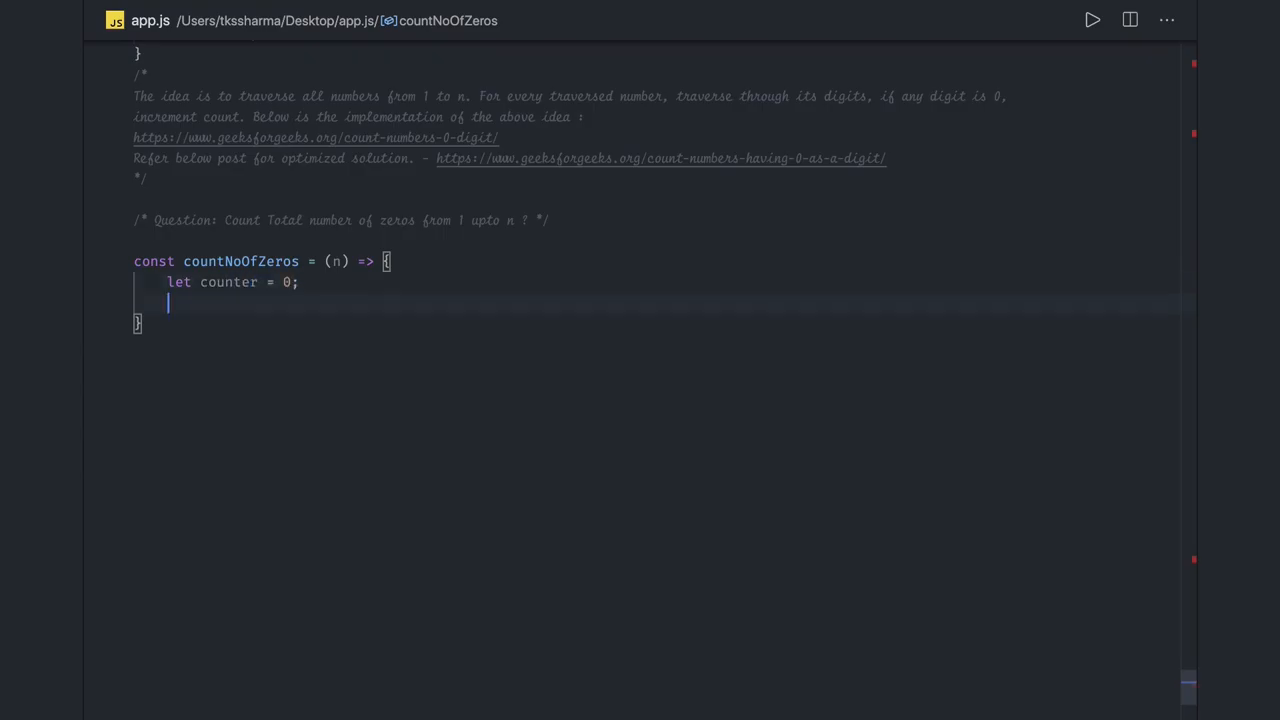
type("while")
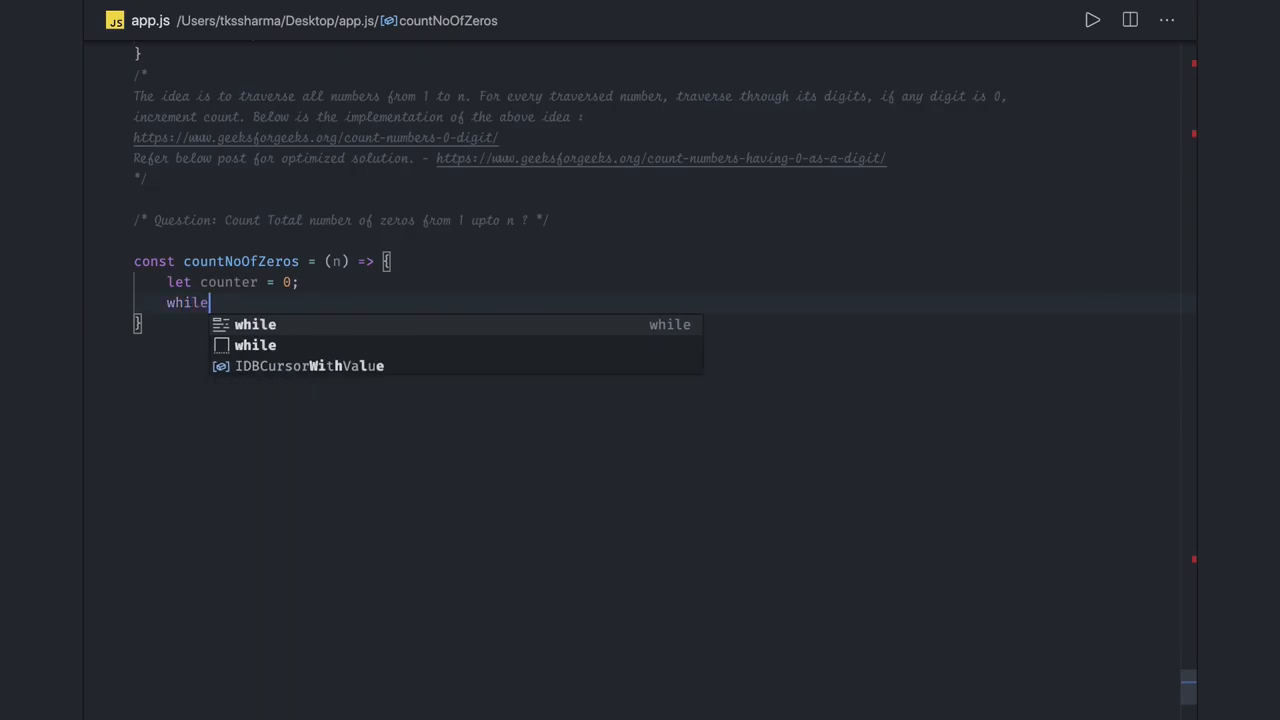
Add count = counter + Math.floor(num/10) to the loop body.
type("(num){")
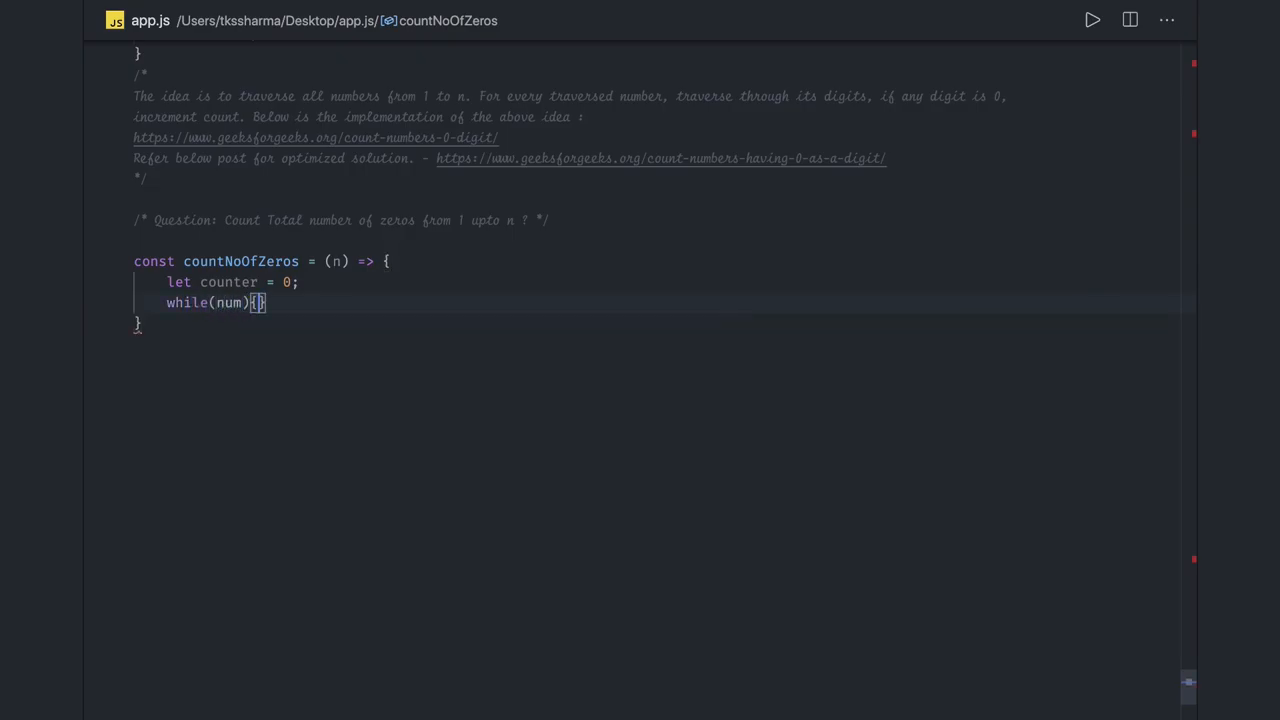
type("count")
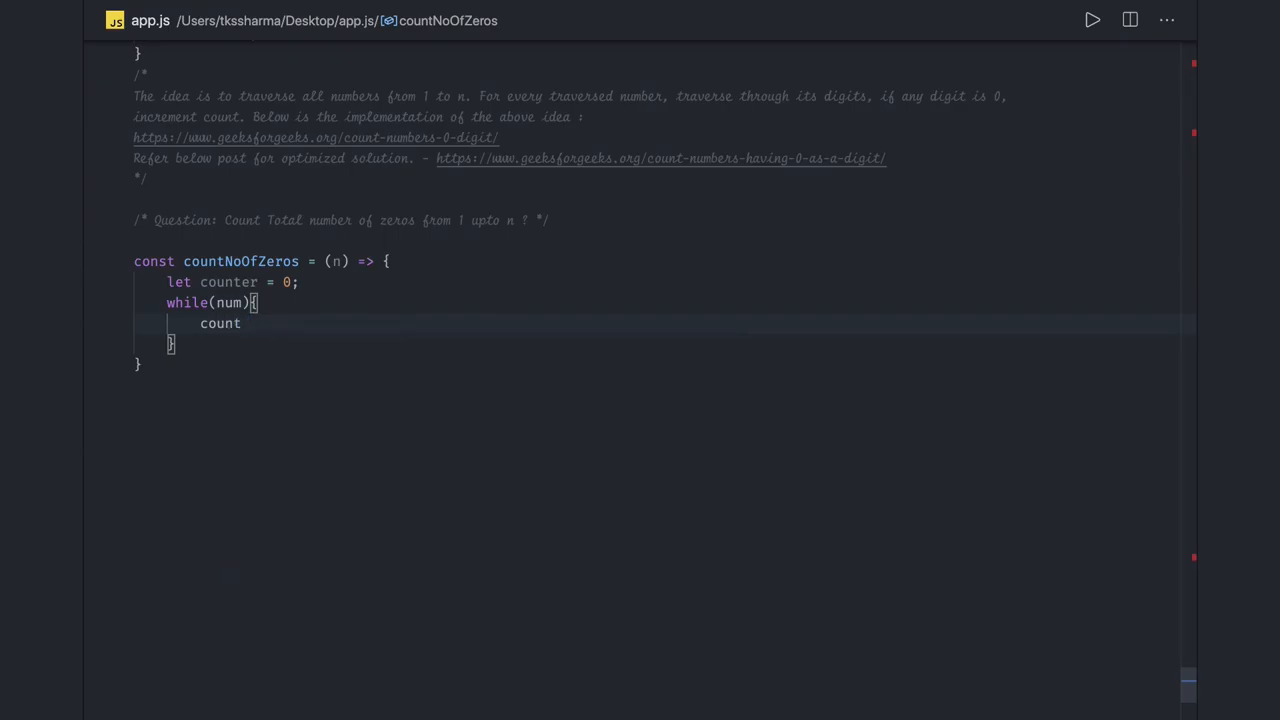
type("= counter")
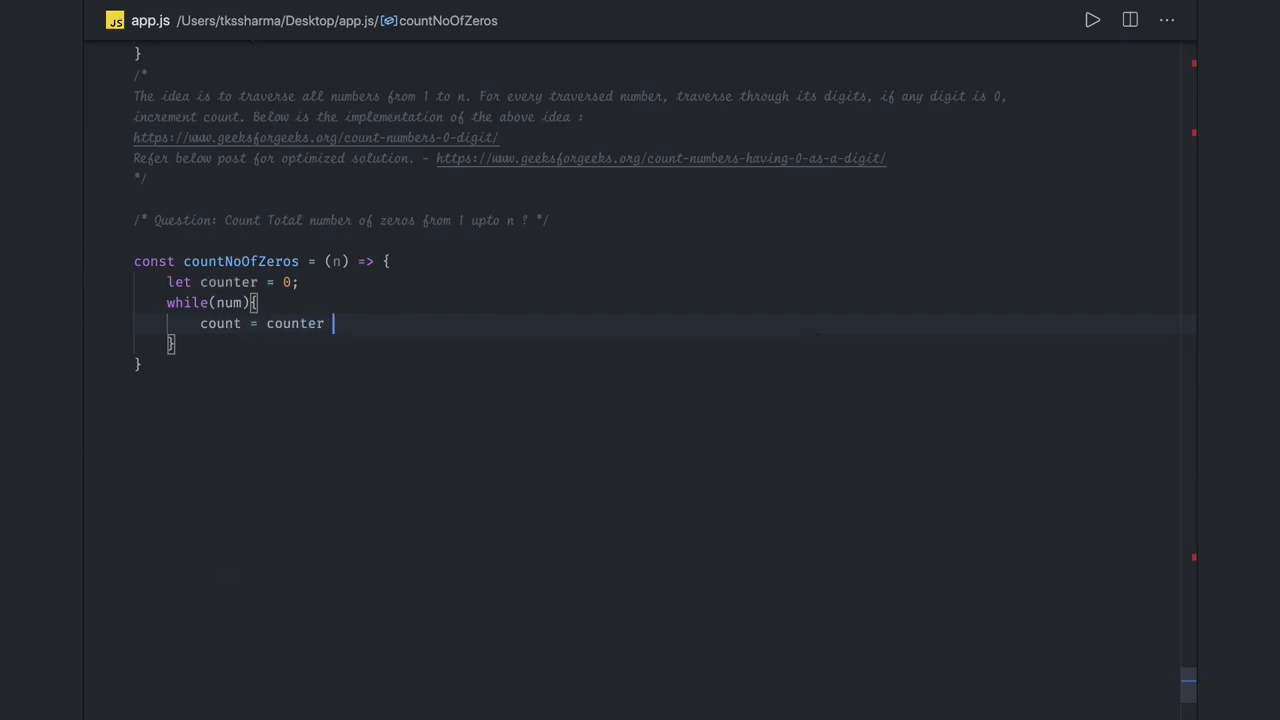
type("+ M")
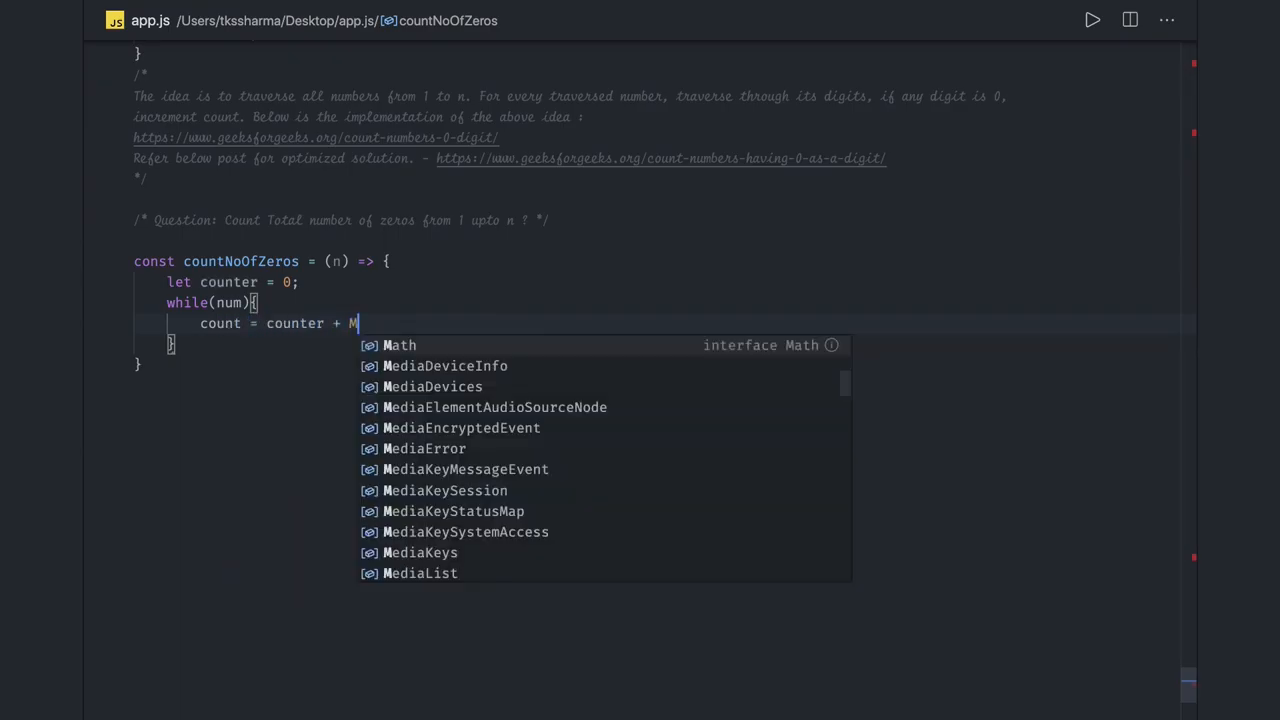
type("ath.floor")
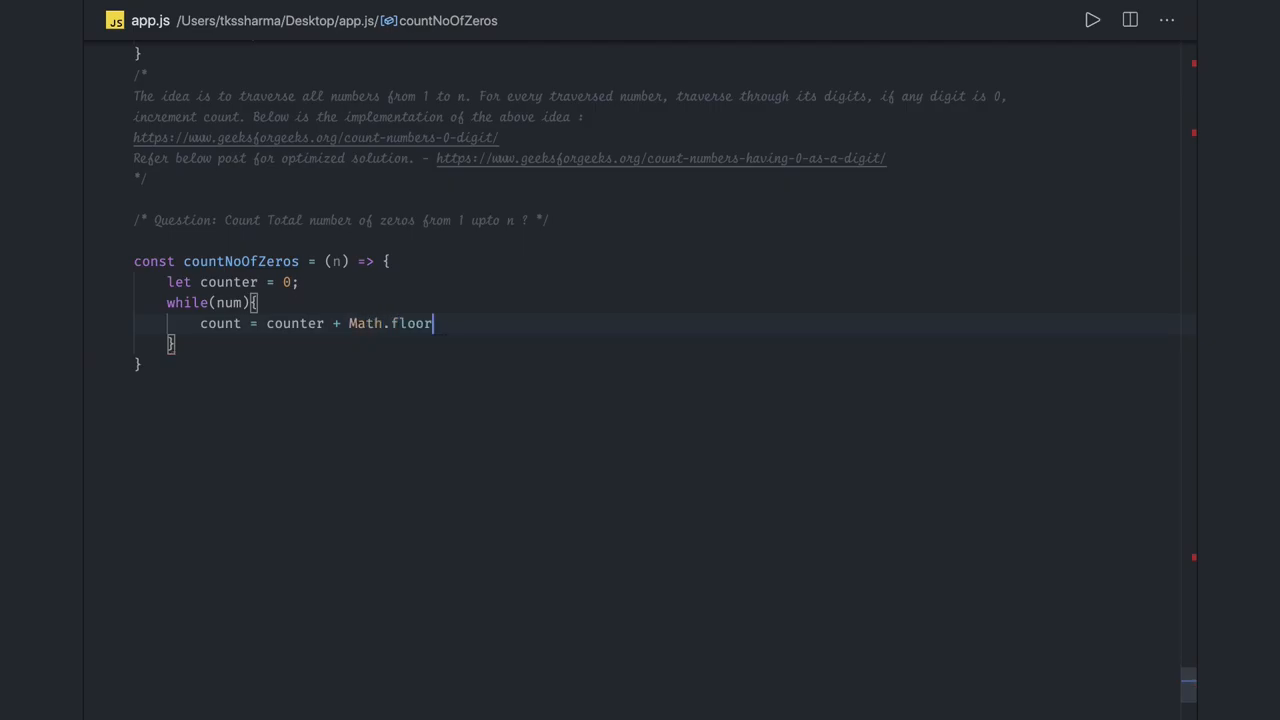
type("(n")
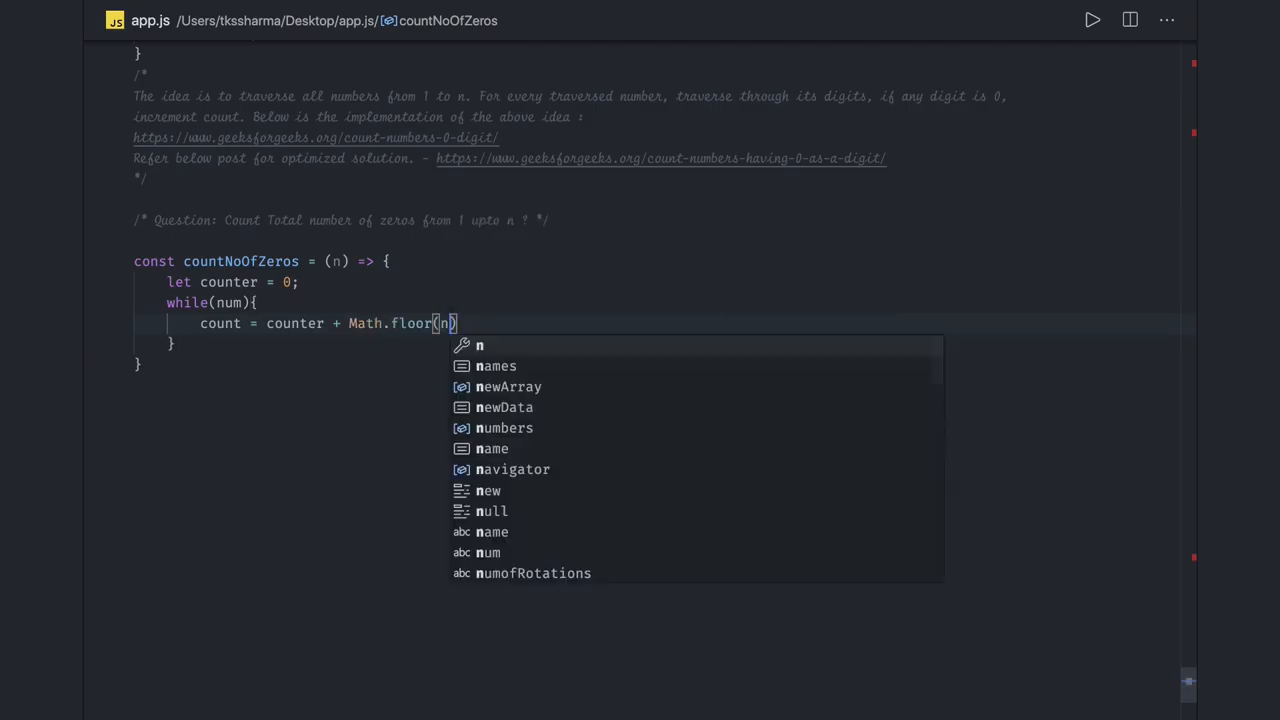
type("um/10")
type("n")
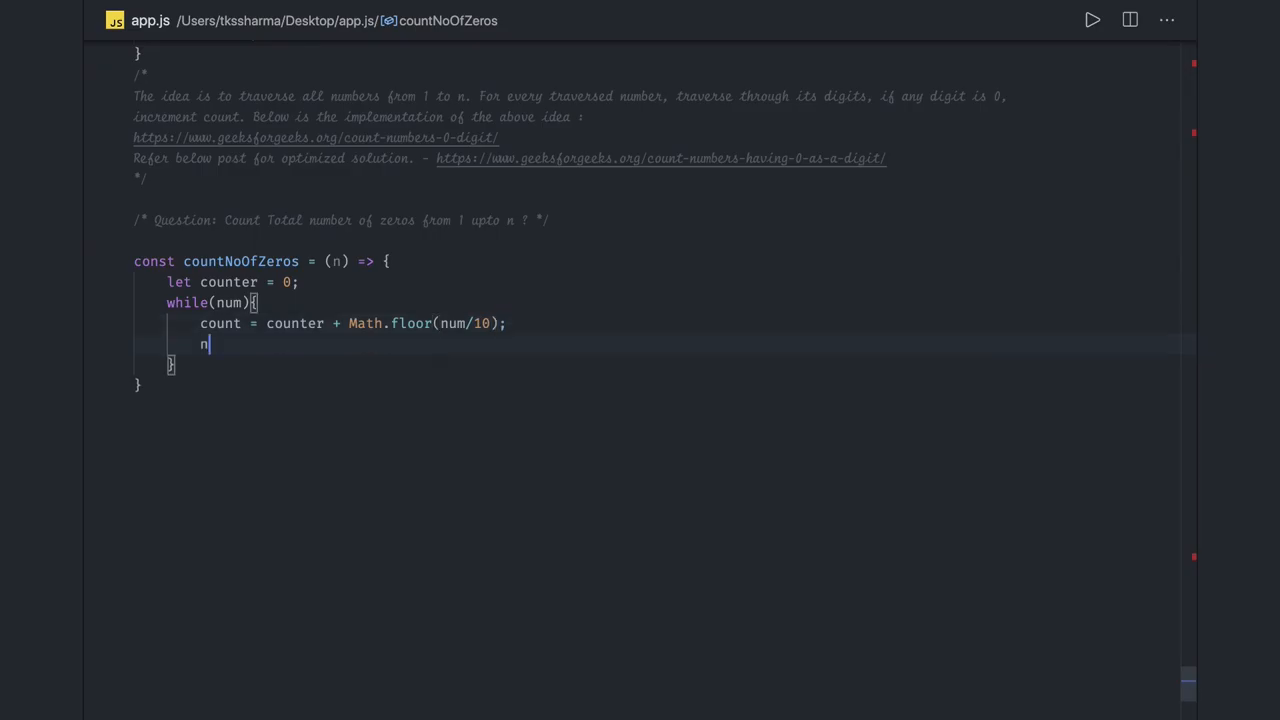
Floor num after dividing by 10 and add the return statement.
type("um =")
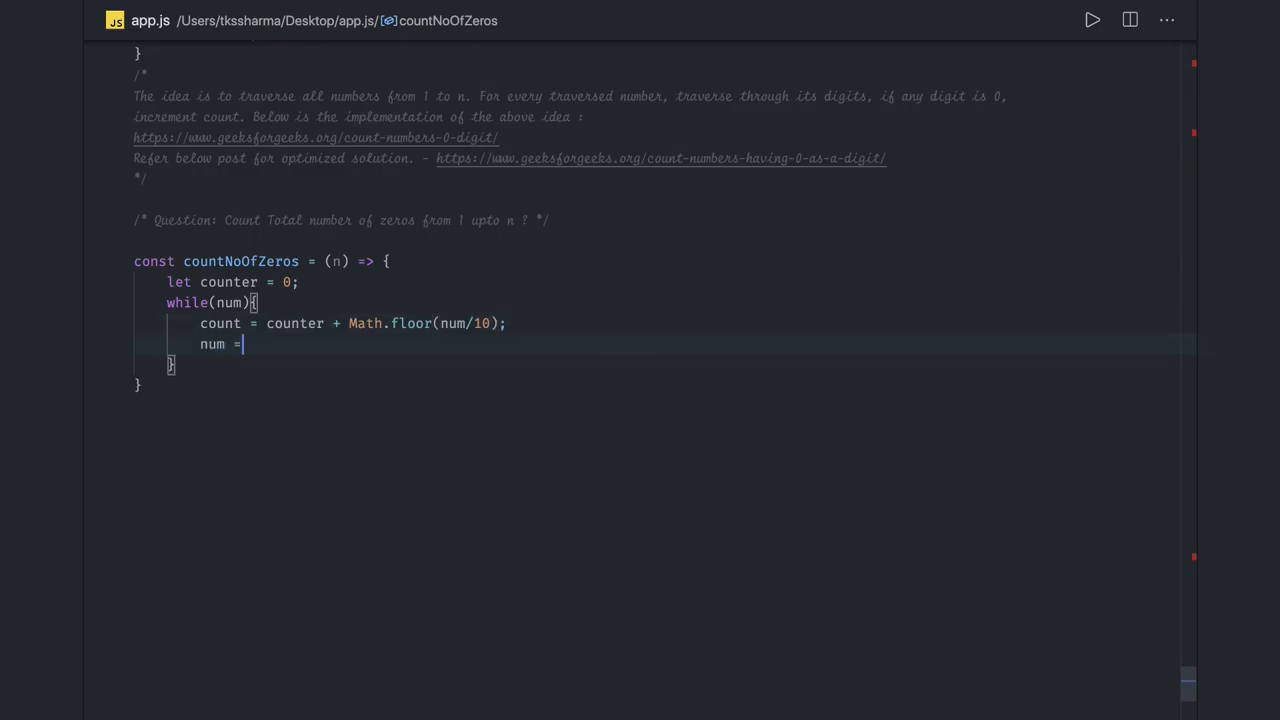
type("Math")
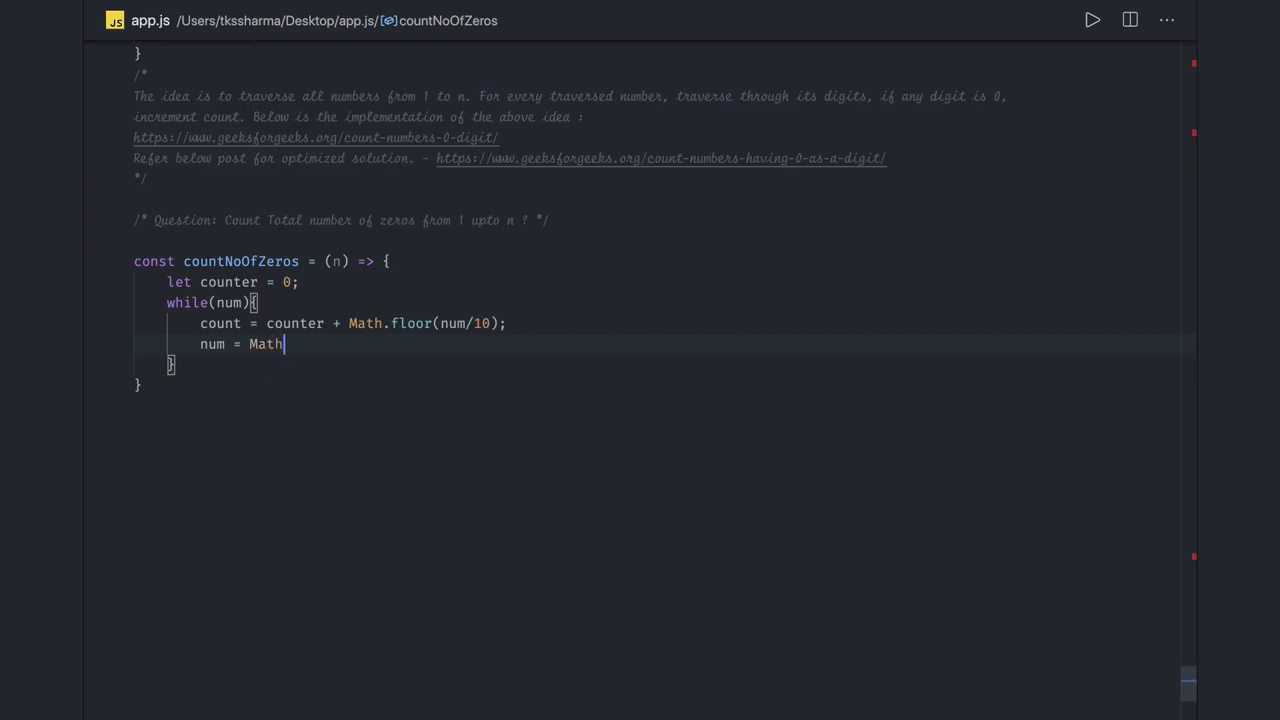
type(".floor")
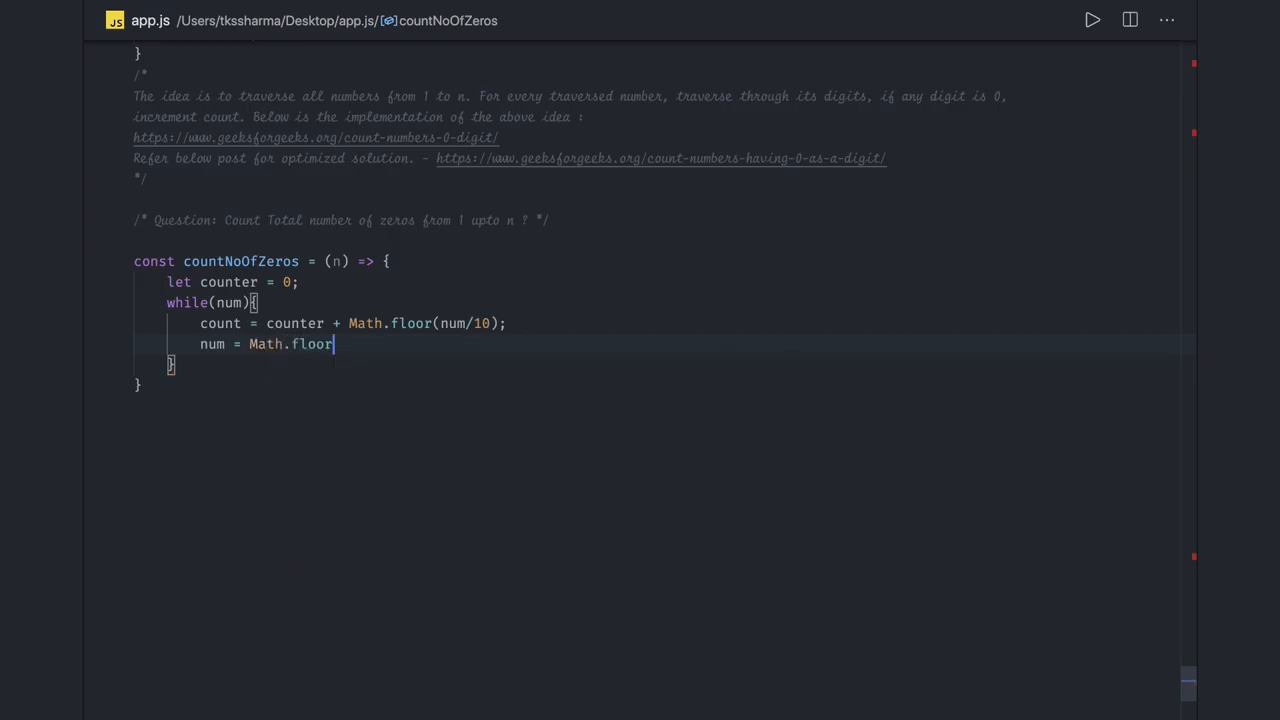
type("(num/10")
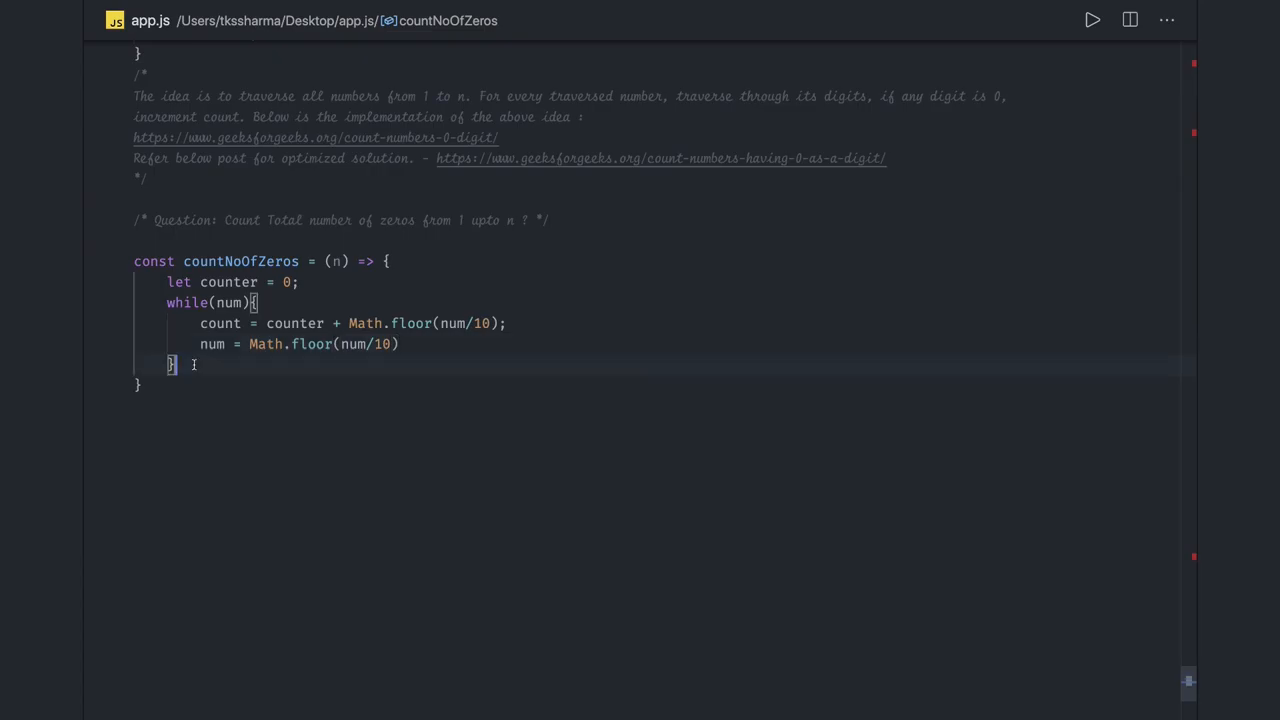
type("return numbers;")
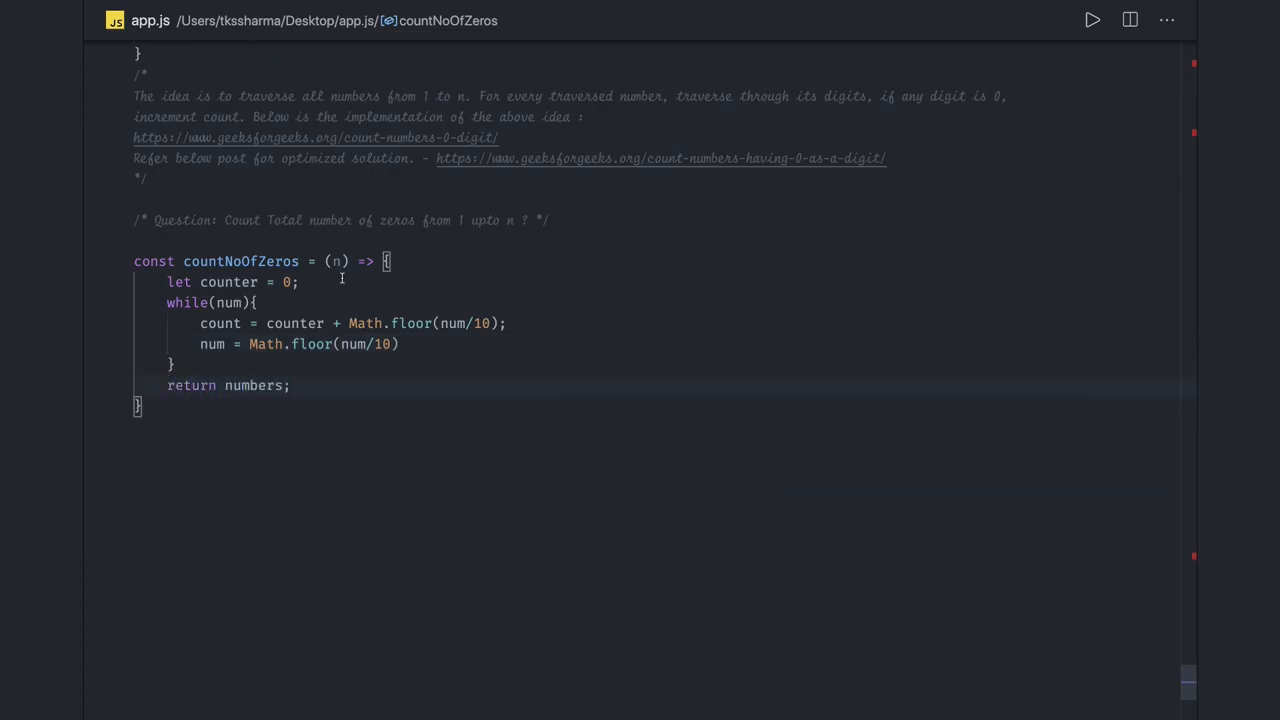
Add a // 55 trace comment and select count to rename it counter.
type("//")
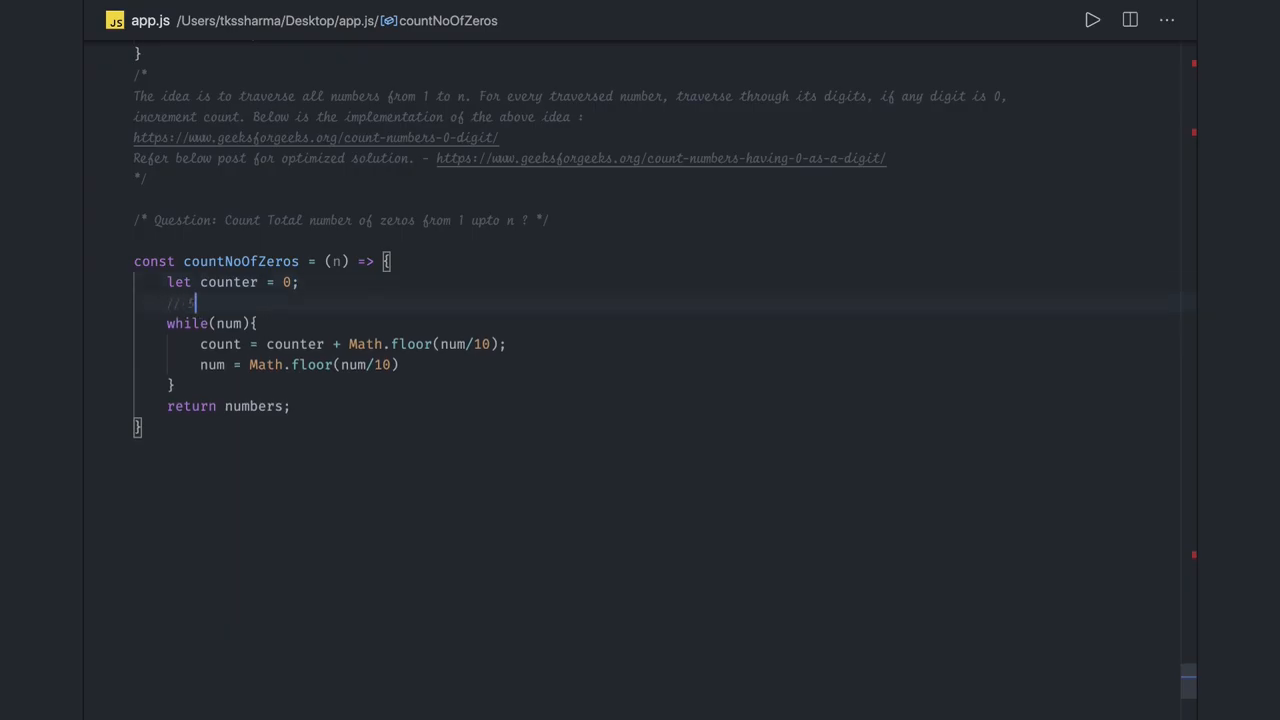
type("55")
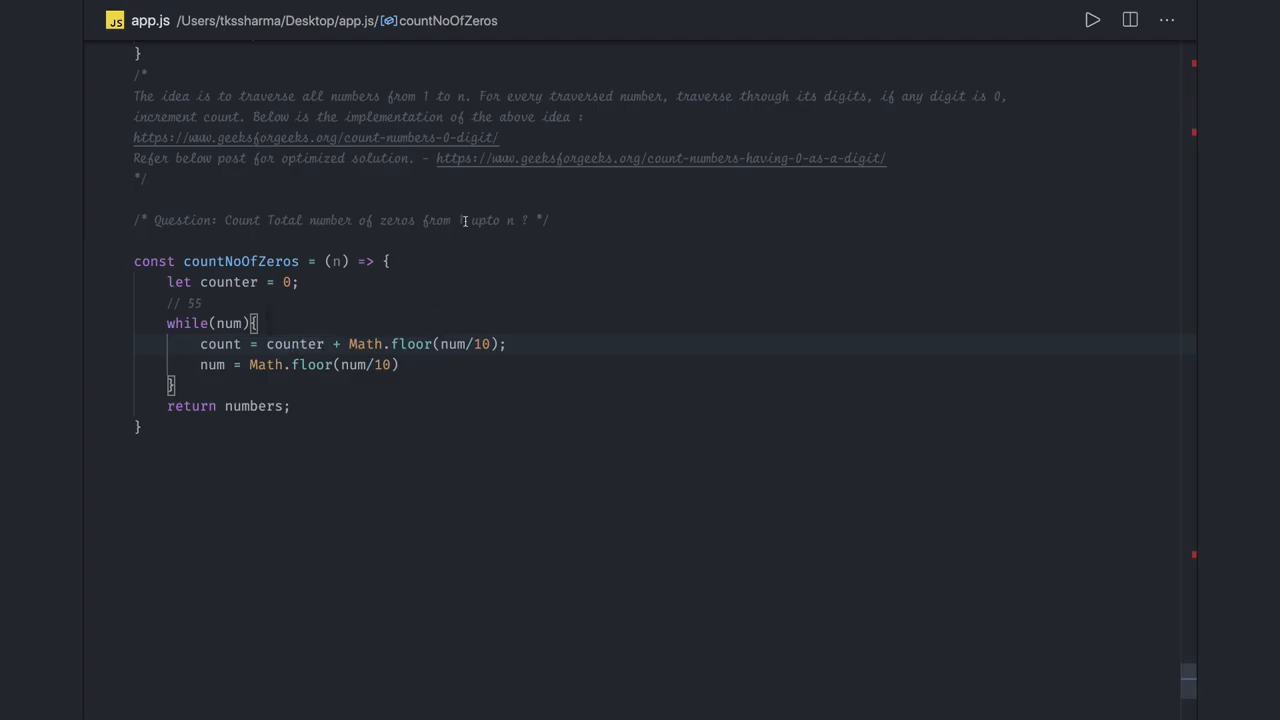
double_click(485, 220)
type("er")
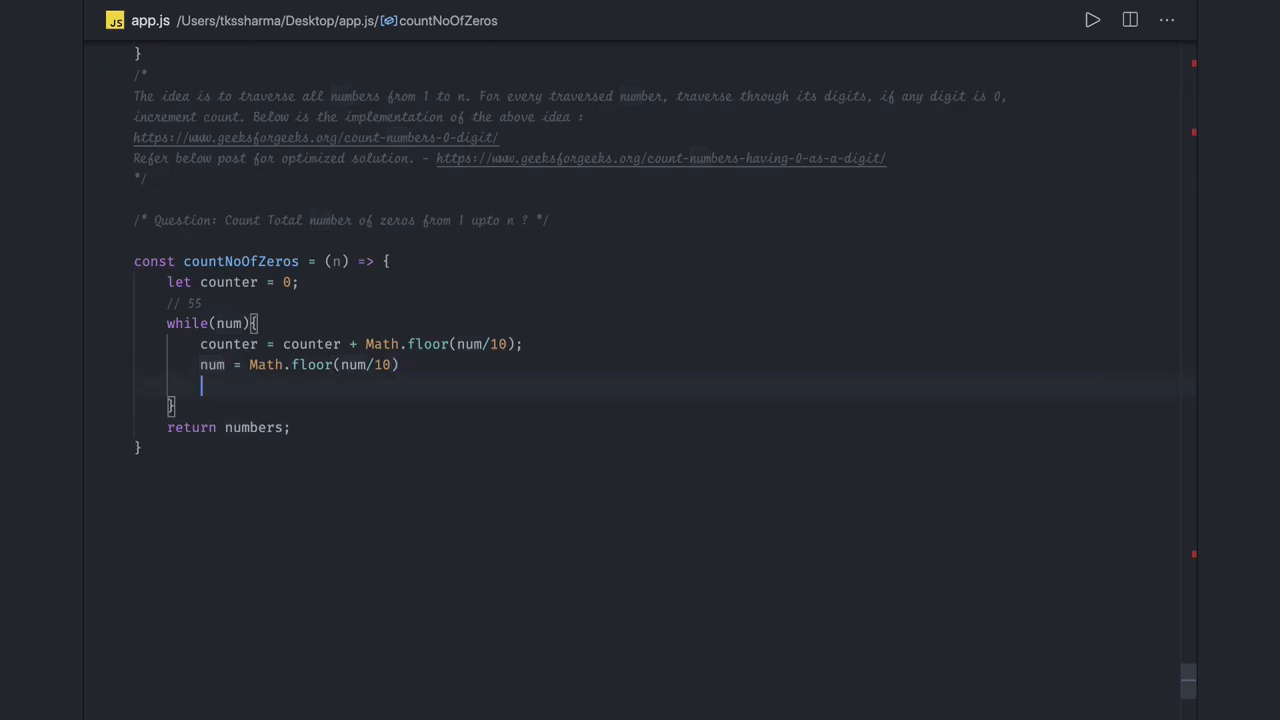
Add // 5 and // 0 trace comment lines inside the loop.
type("// 5")
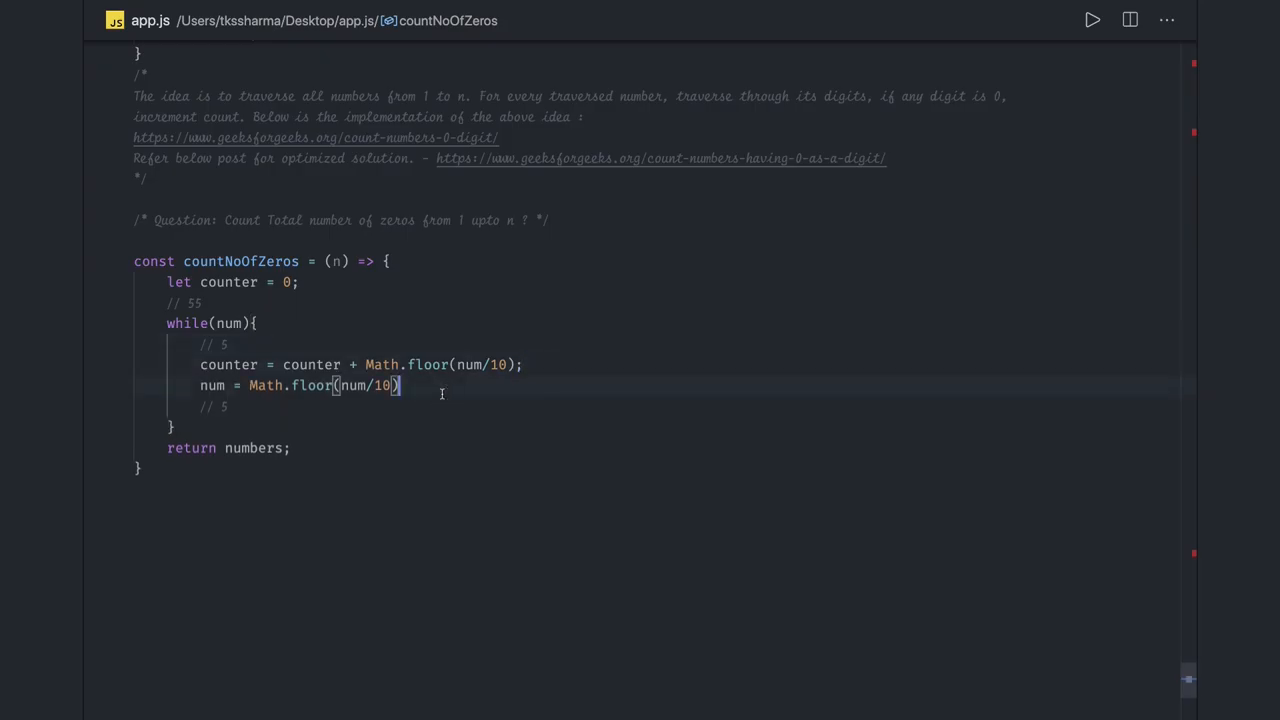
type("// 0")
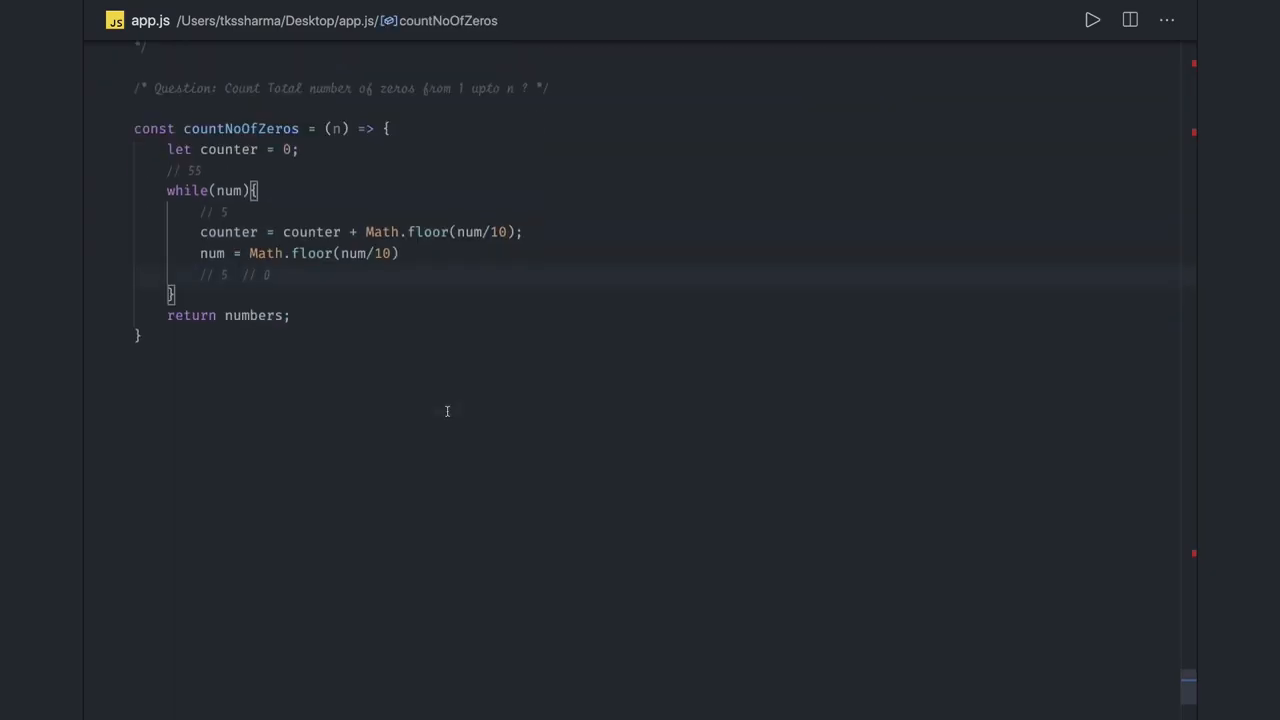
type("//")
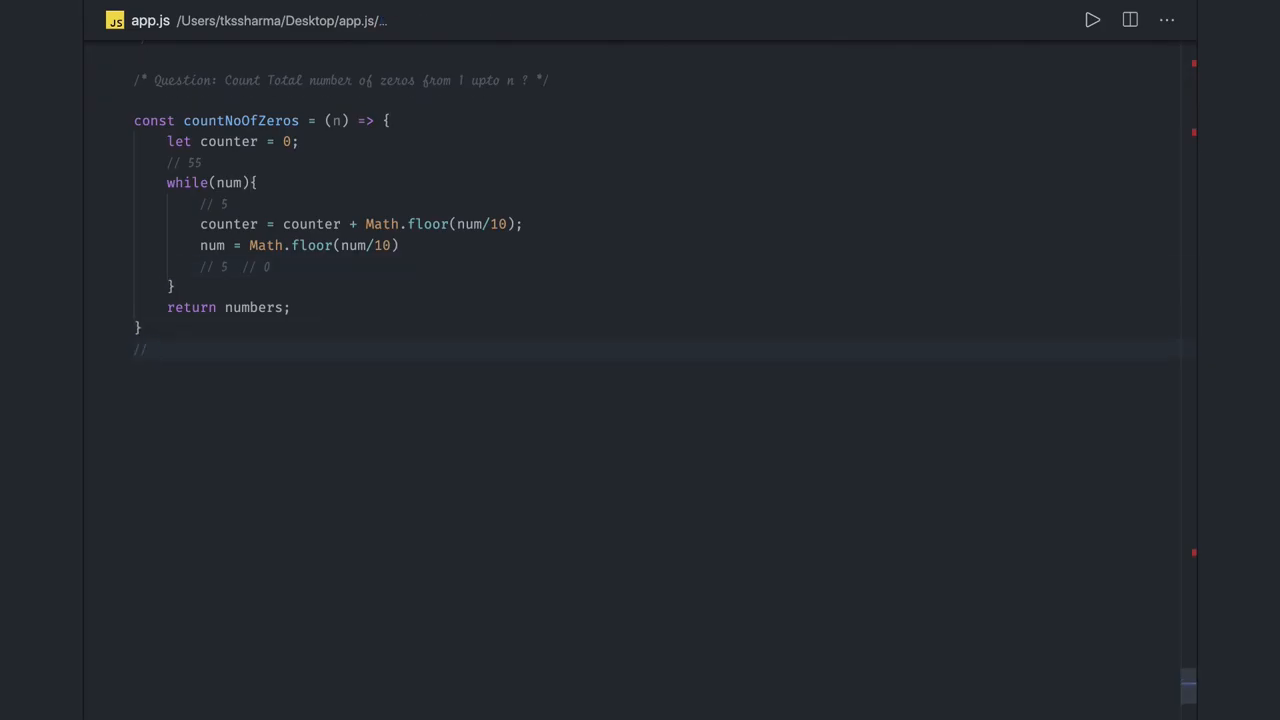
Type '// expressions' and '// "aeiou"' comment lines below countNoOfZeros.
type("expr")
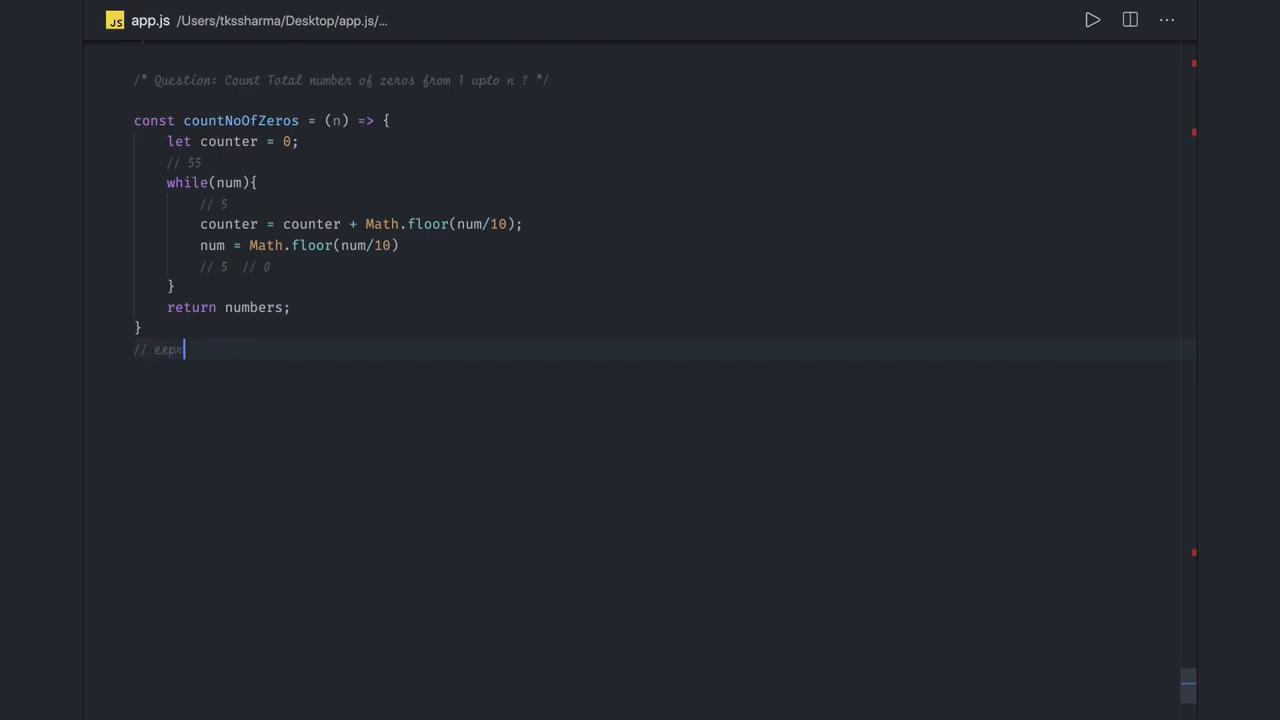
type("ressions")
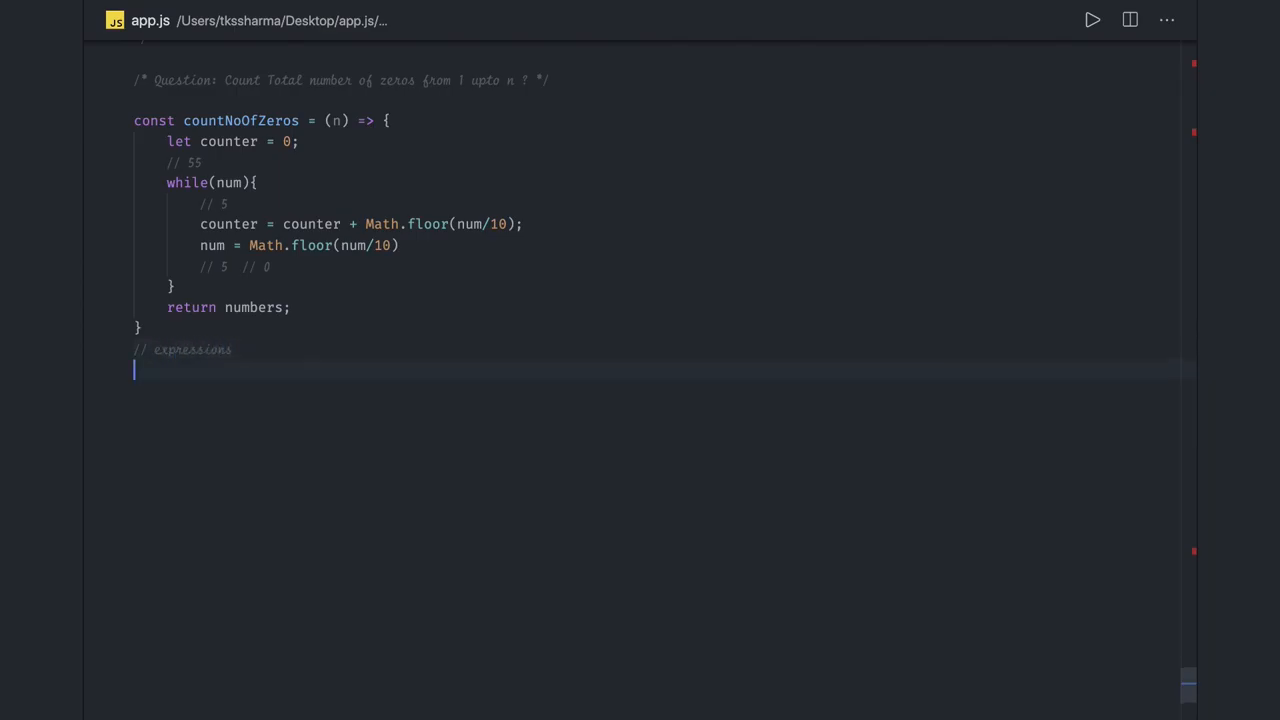
type("//")
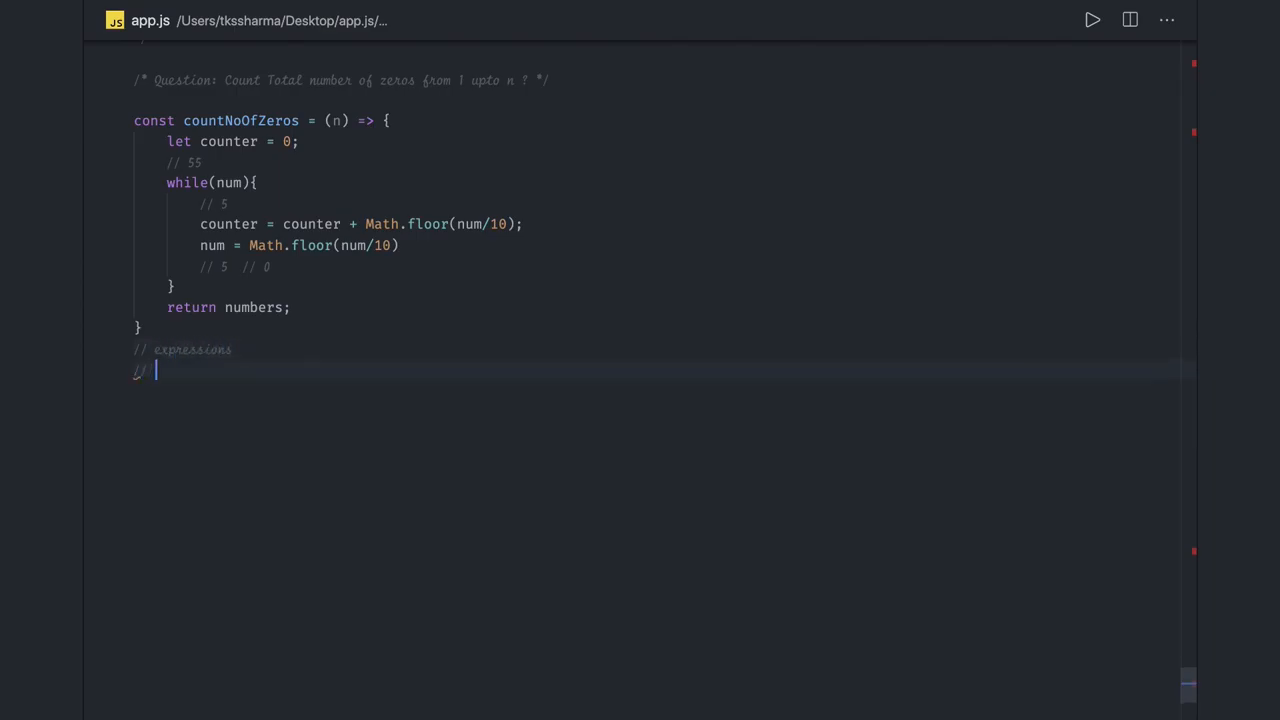
type("\"aeiou")
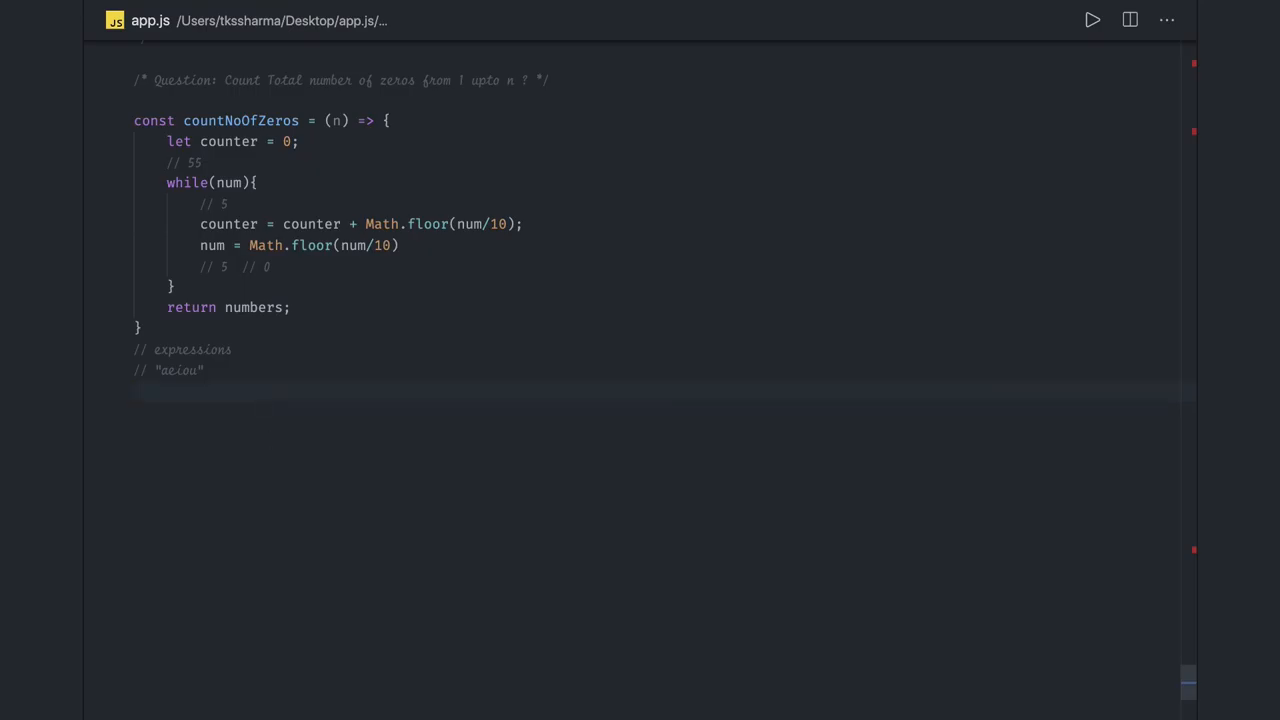
Below the vowel comments, convert countVowels to a const arrow function and begin a second variant.
left_click(206, 370)
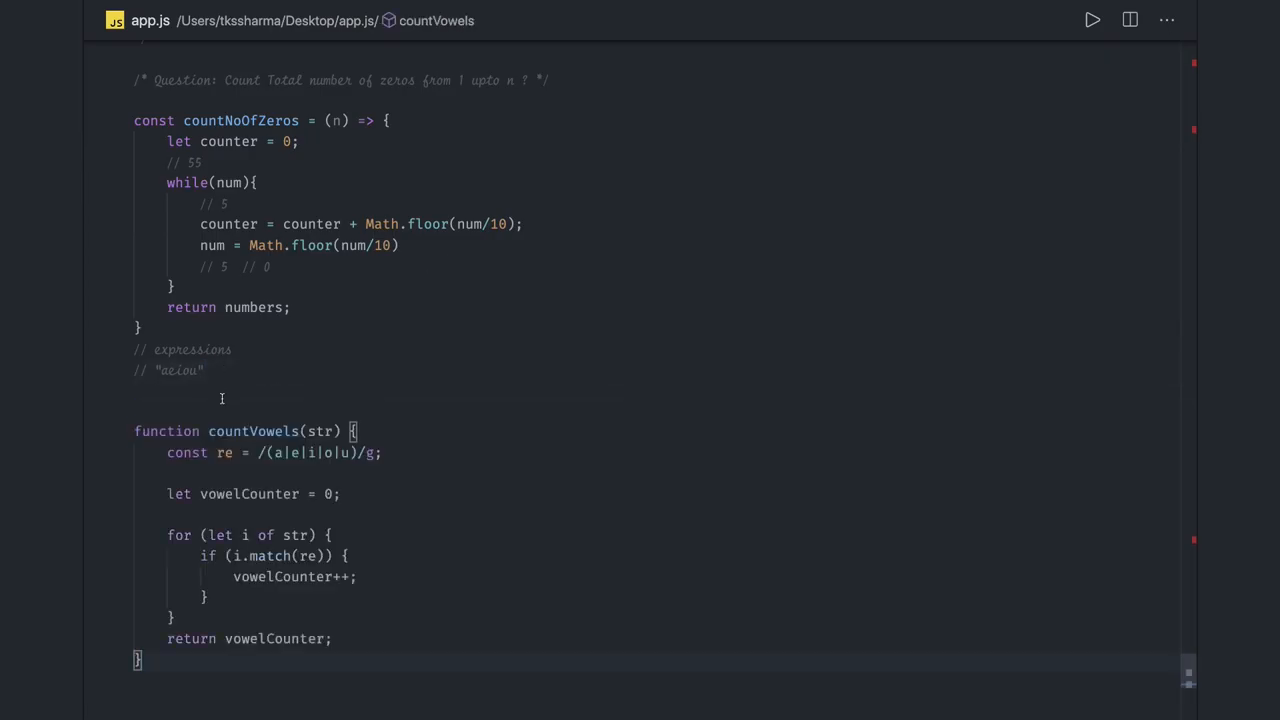
type("const")
type("let")
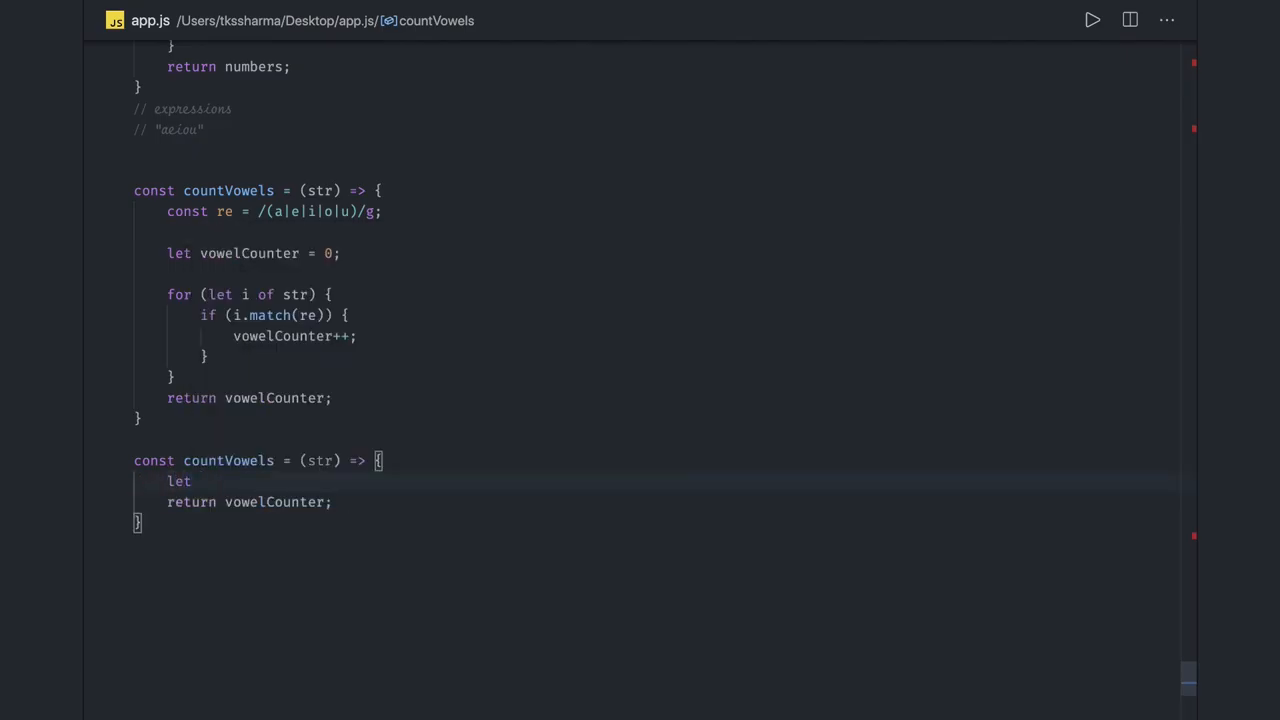
Assign vouelCounter = str.match(/[aeiou]/gi); in the second countVowels.
type("vou")
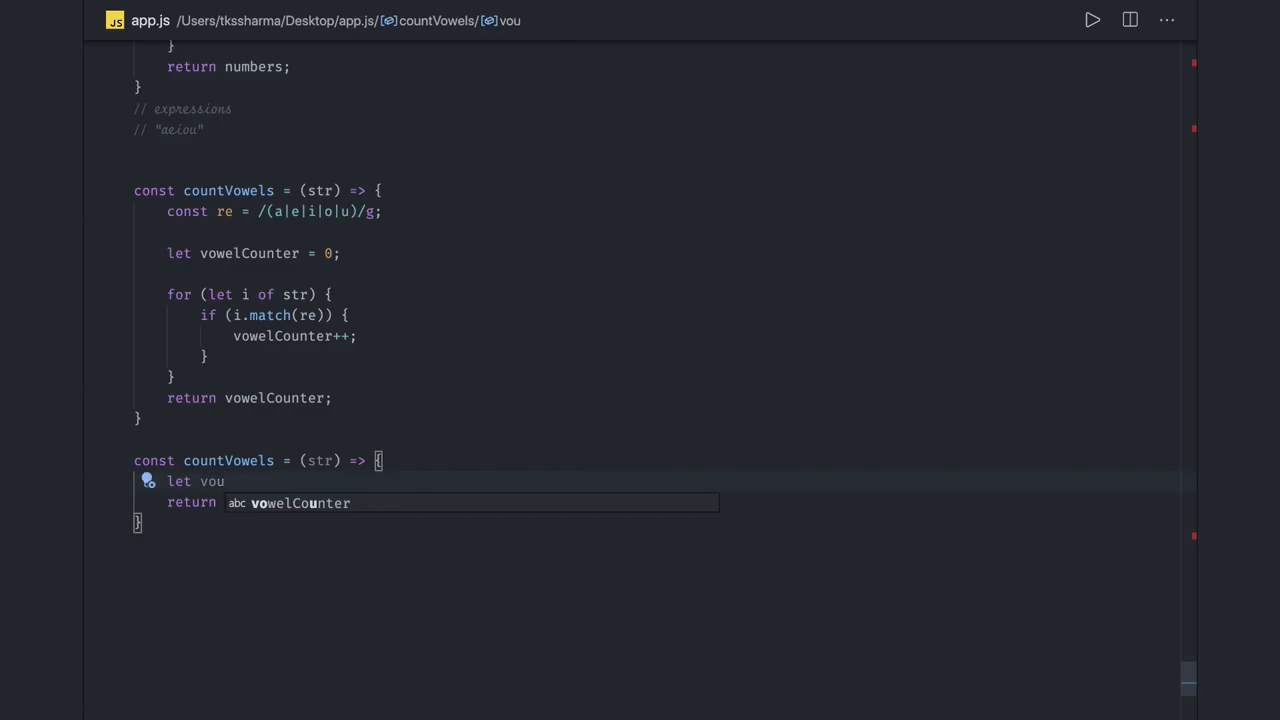
type("elC")
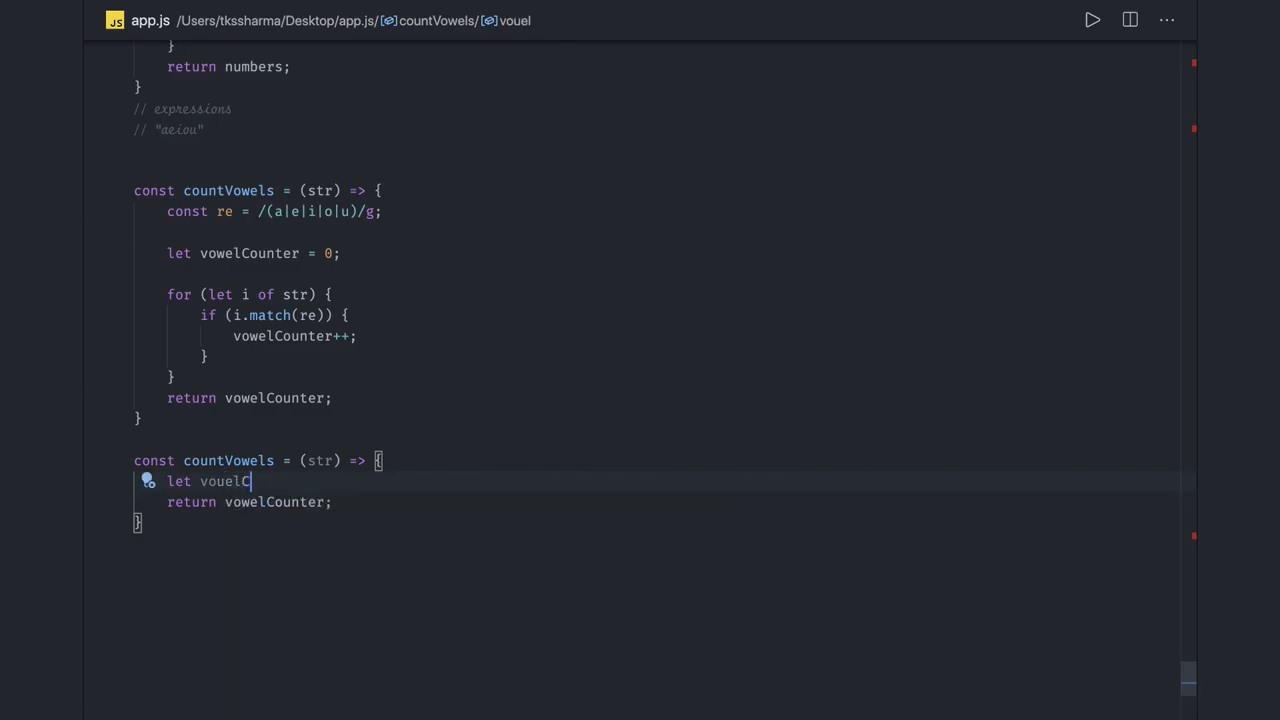
type("ounter = str.mat")
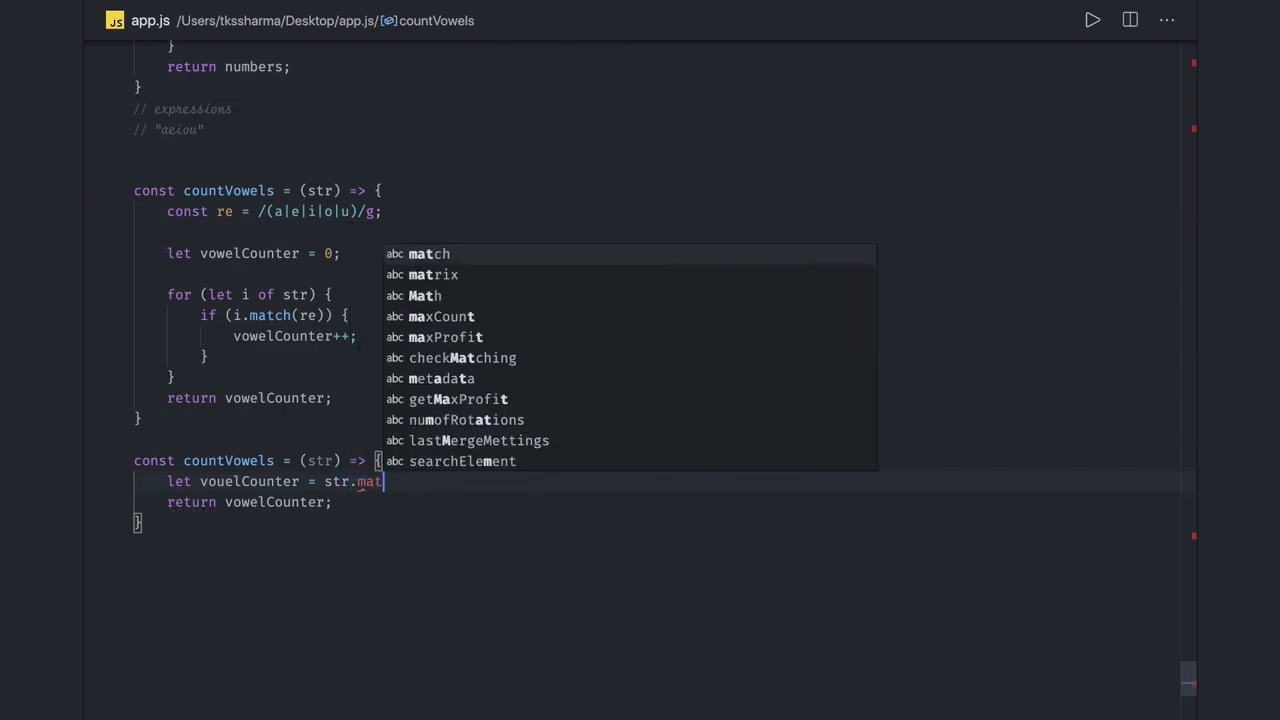
left_click(428, 253)
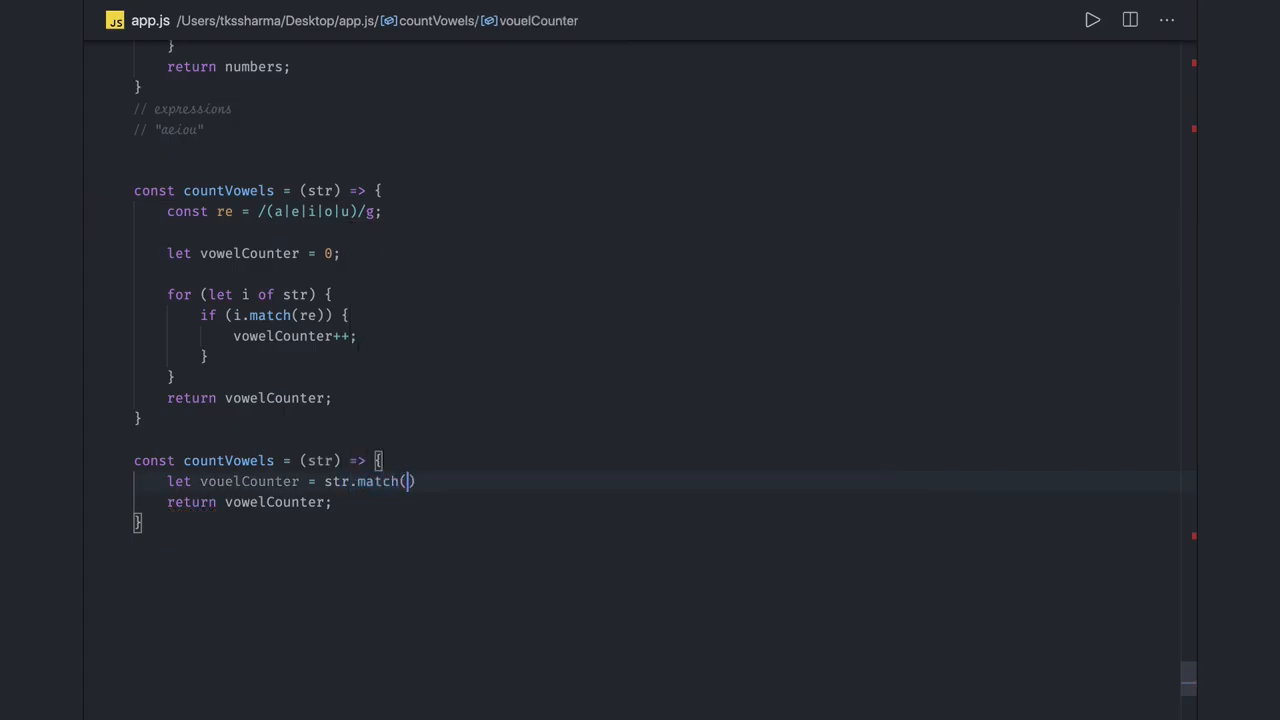
type("/")
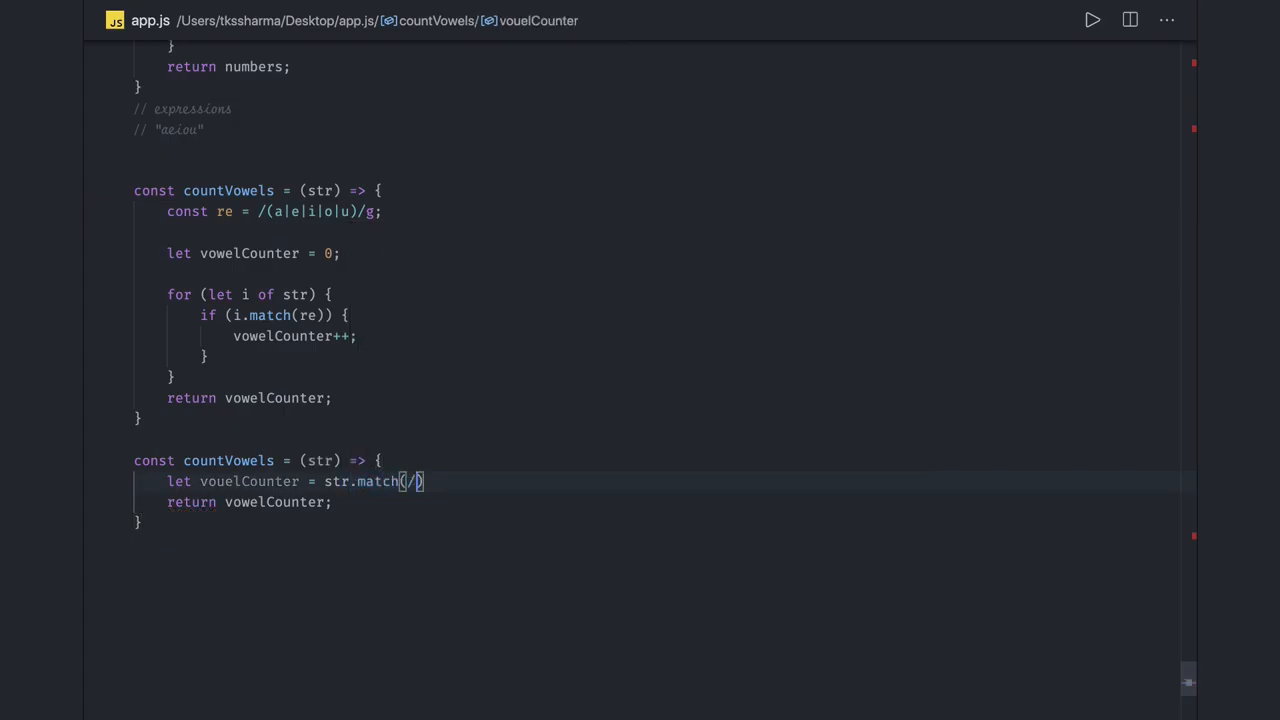
type("[ae")
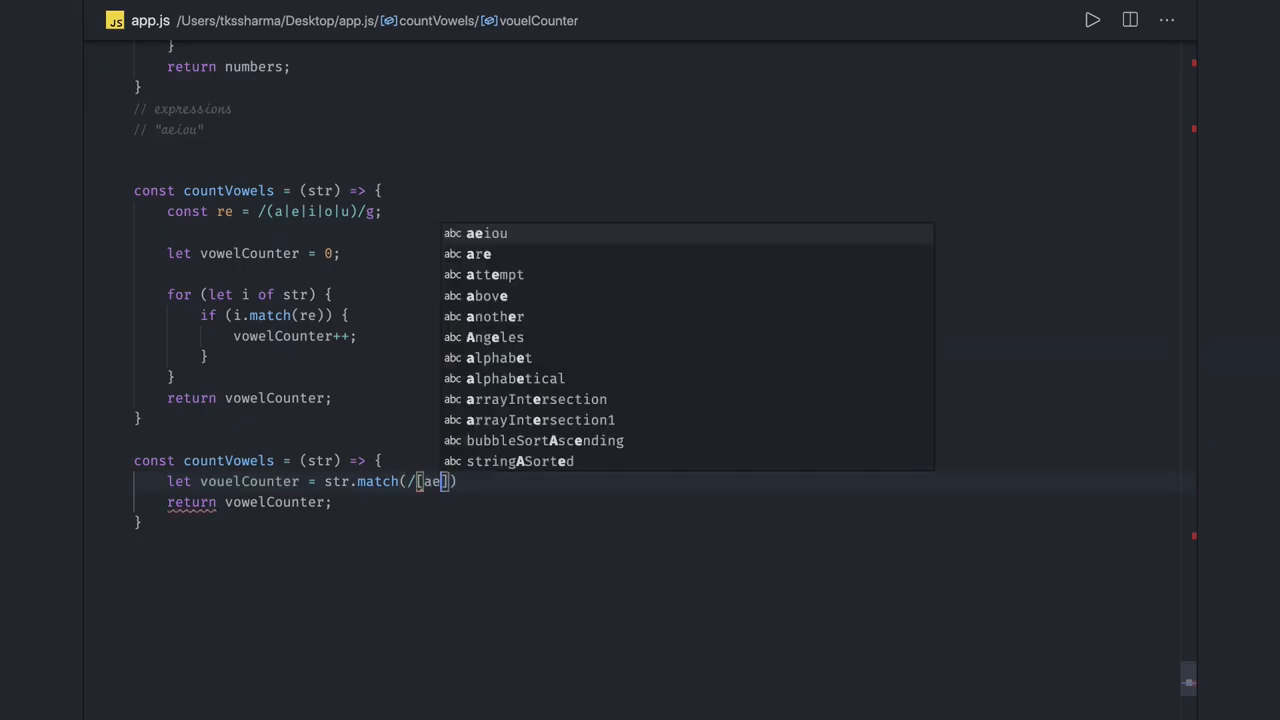
type("iou")
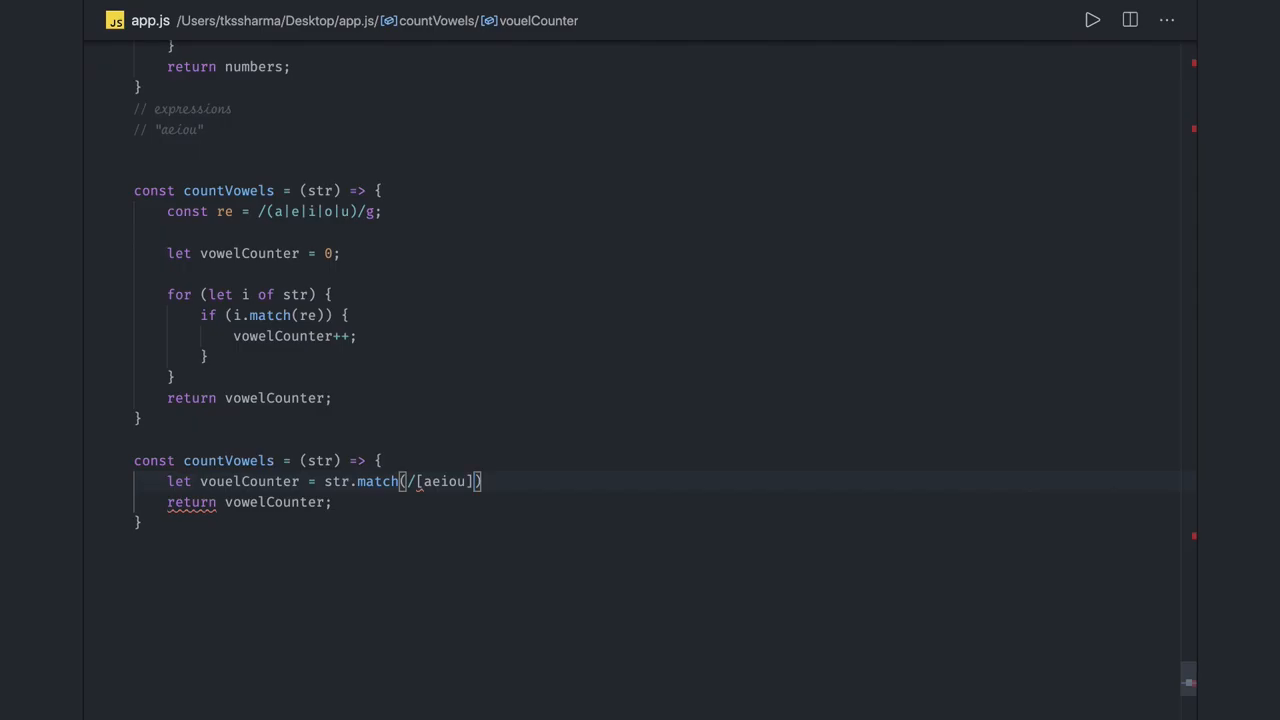
type("gi")
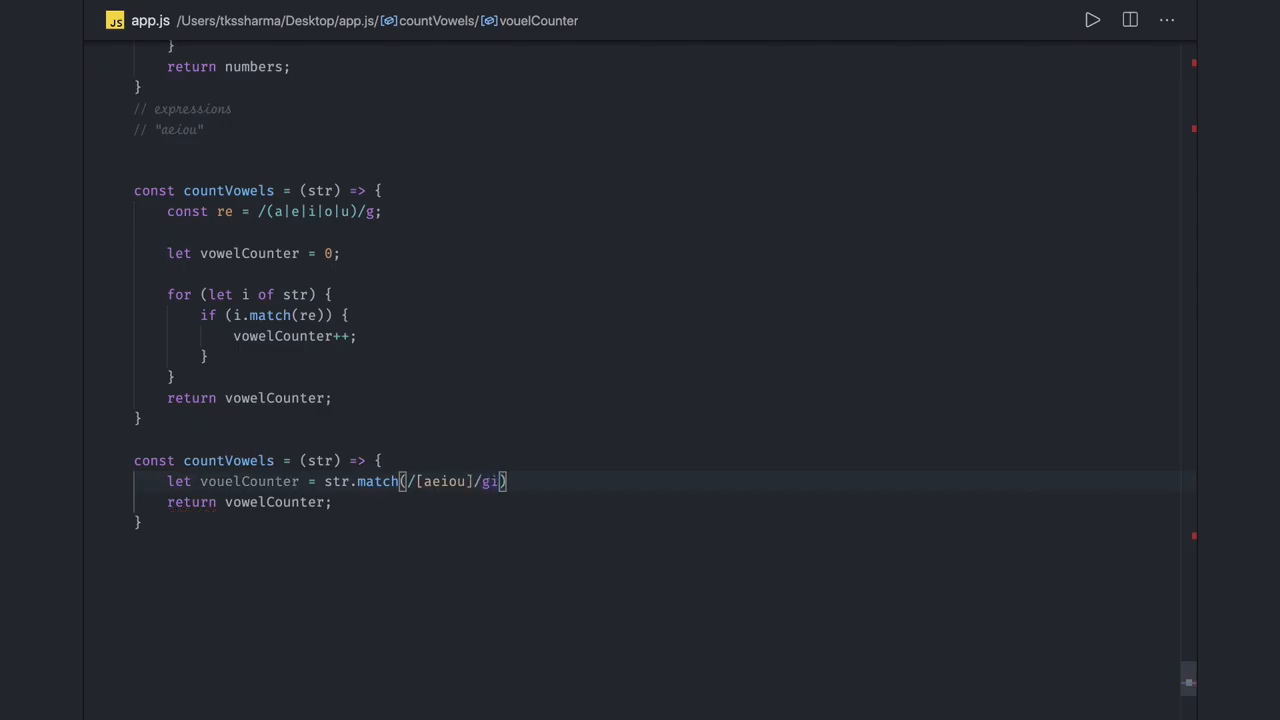
type("l")
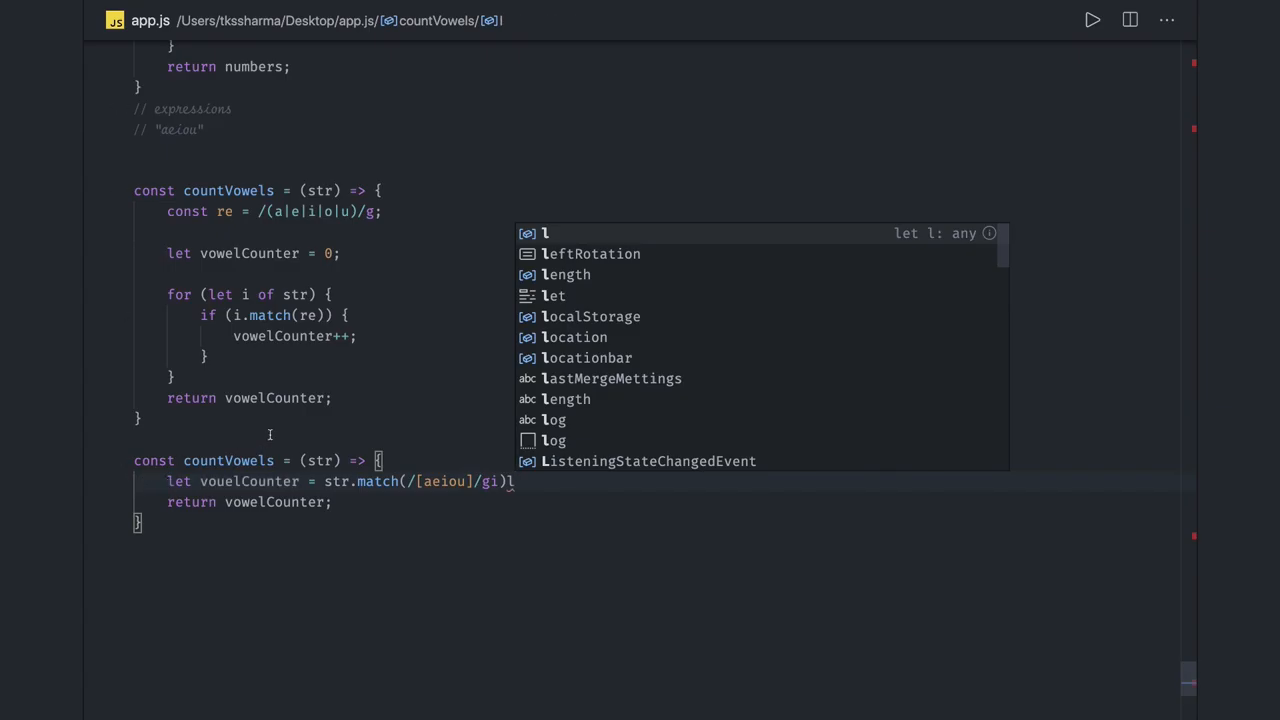
type(";")
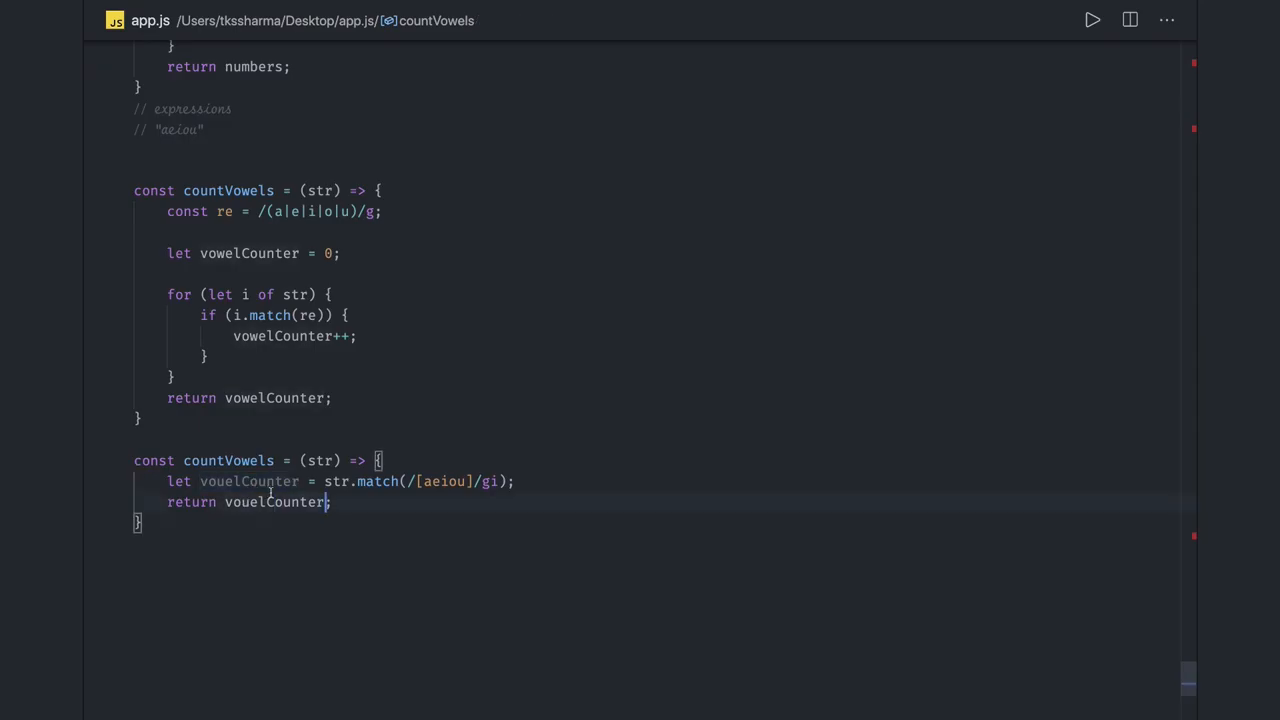
Return "not found" when the match is null, otherwise vouelCounter.length.
type("===")
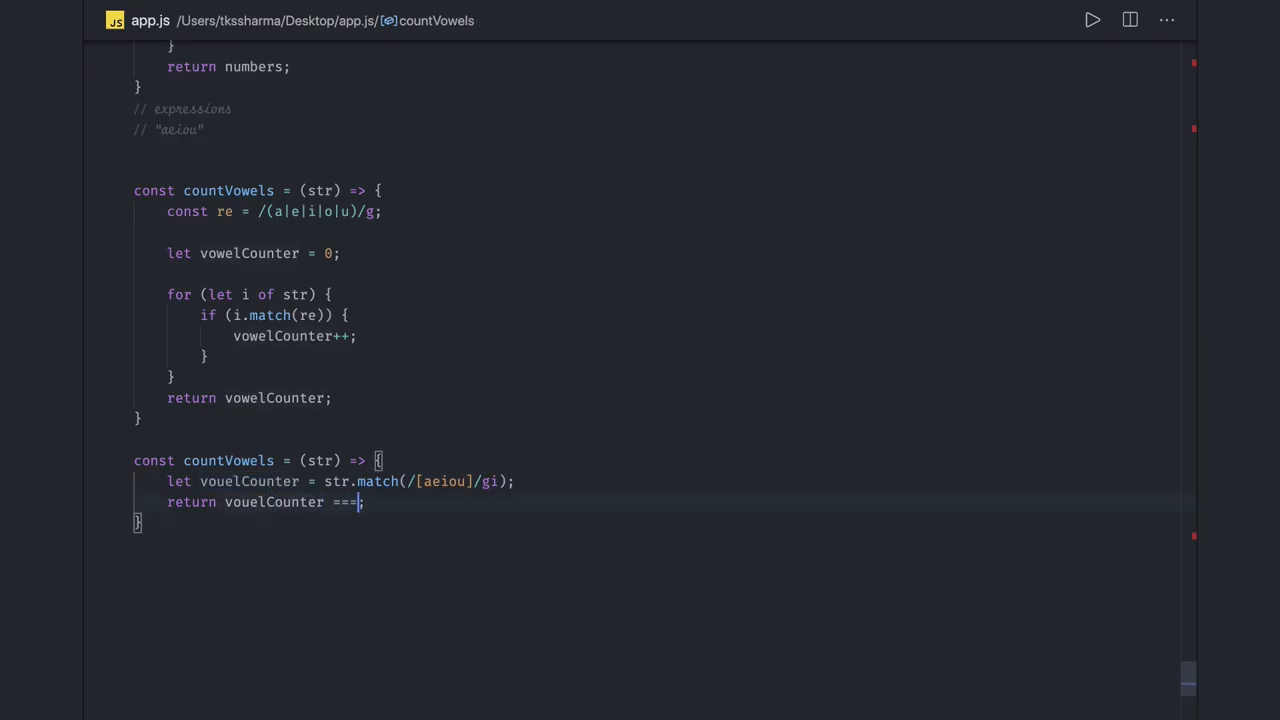
type("null")
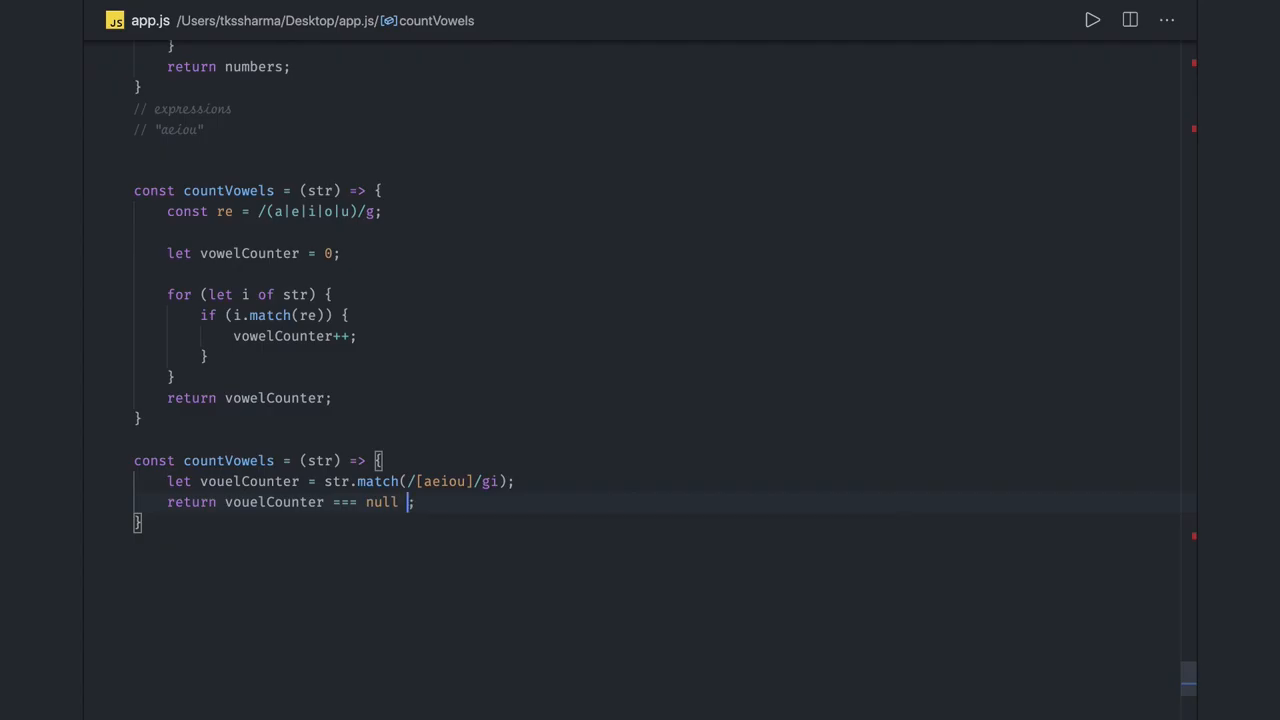
type("? \"no")
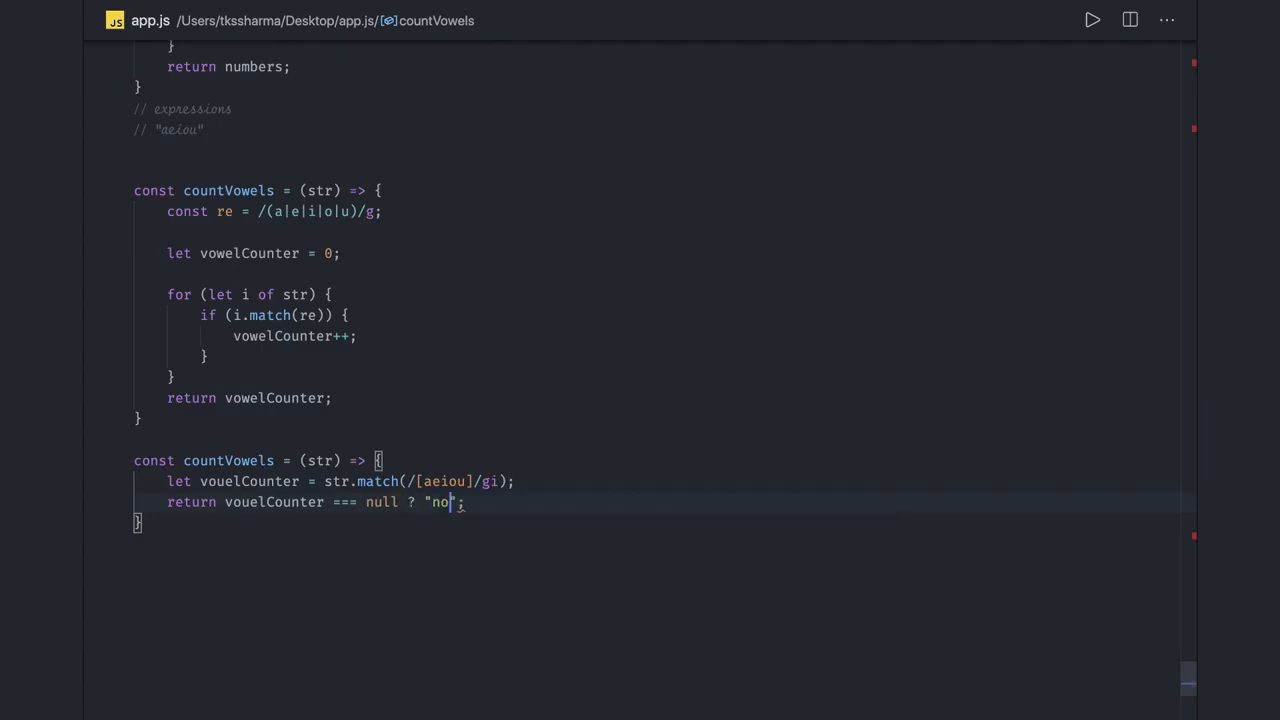
type("t found\"")
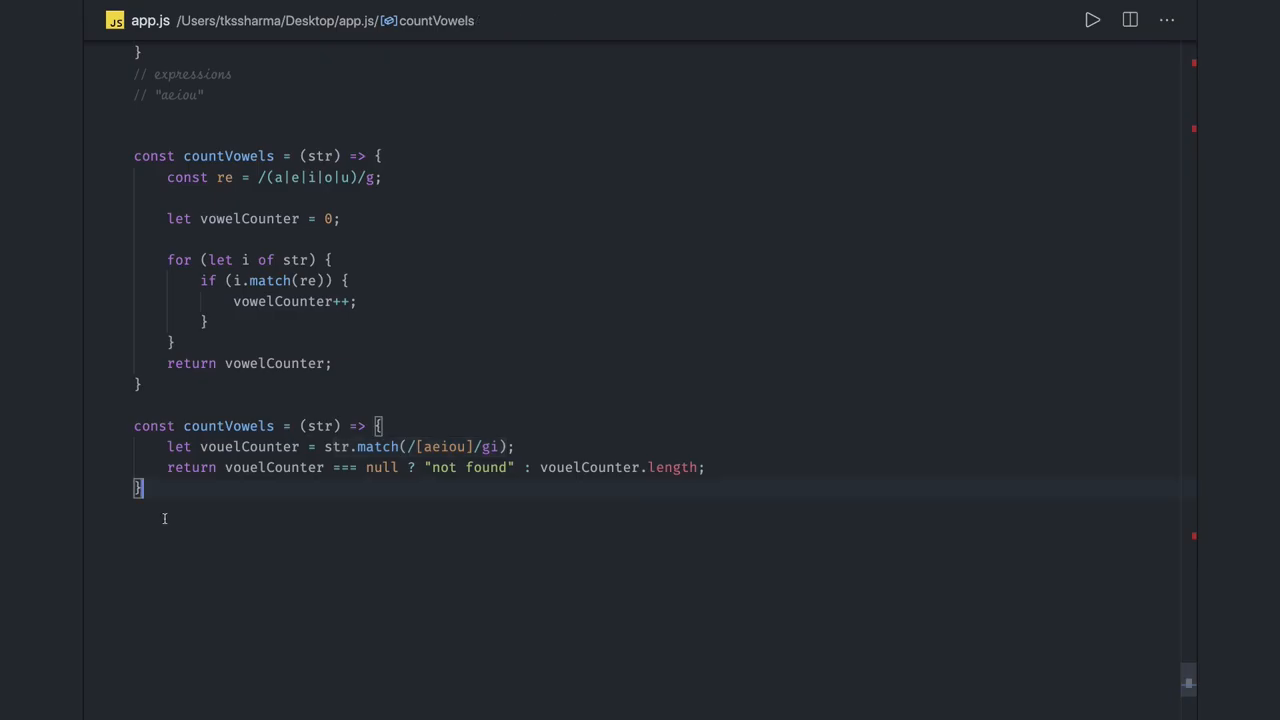
Type countVowels4 = str => { using Array.from().filter().length and edit its return.
type("countVowels4 = str => {")
type("return Array.from(str).filter(vowelsInStr => \"aeiou\".includes(vowelsInStr))")
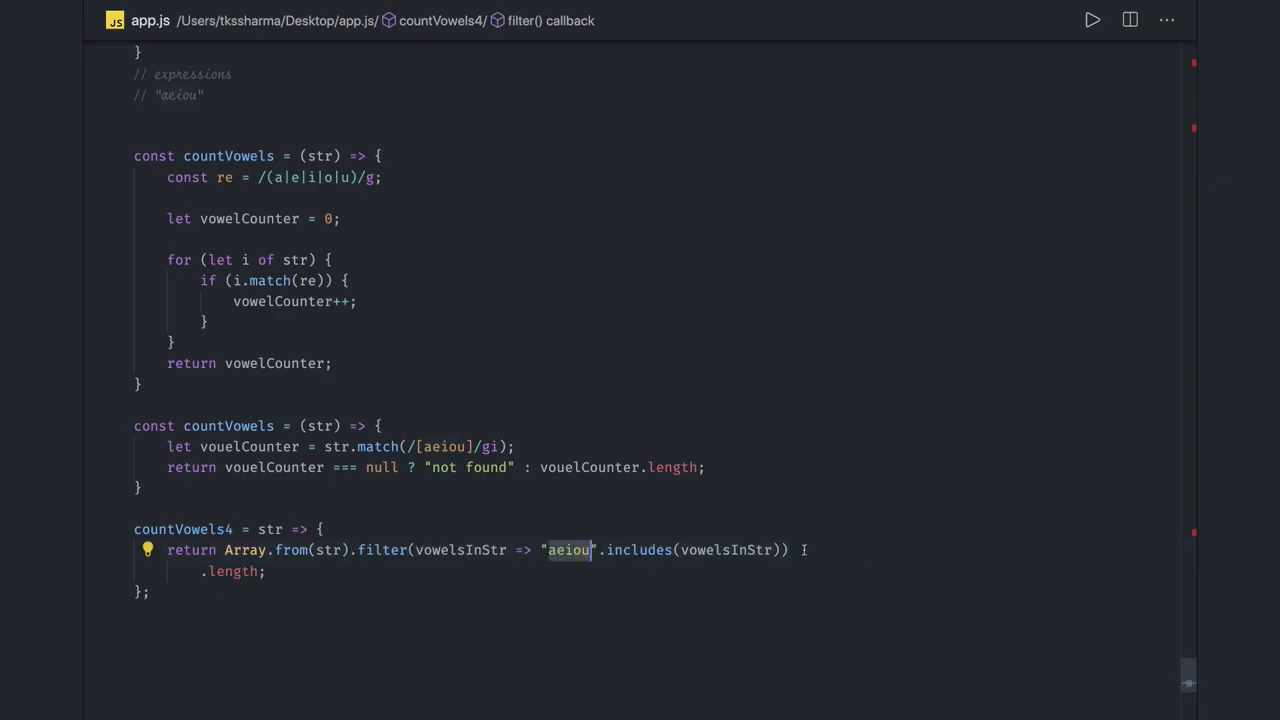
left_click(227, 550)
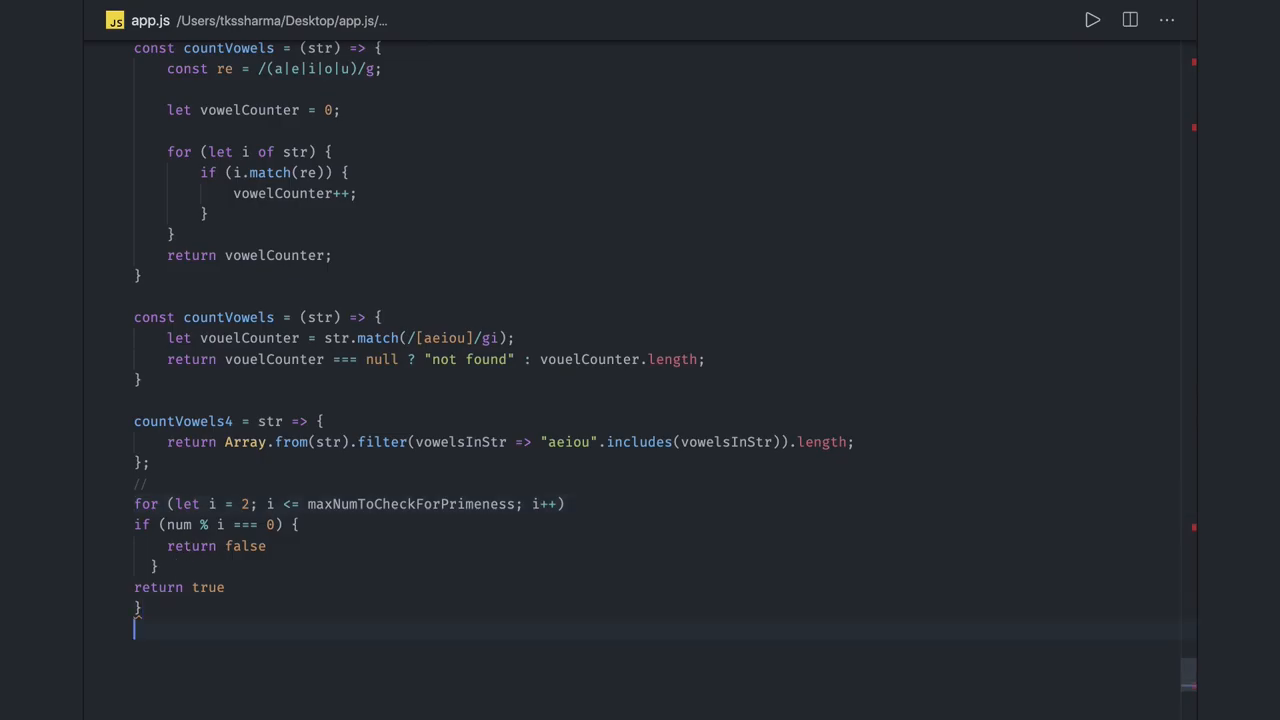
Wrap the loop in const isPrime = (num) => {, using num as the bound.
left_click(160, 481)
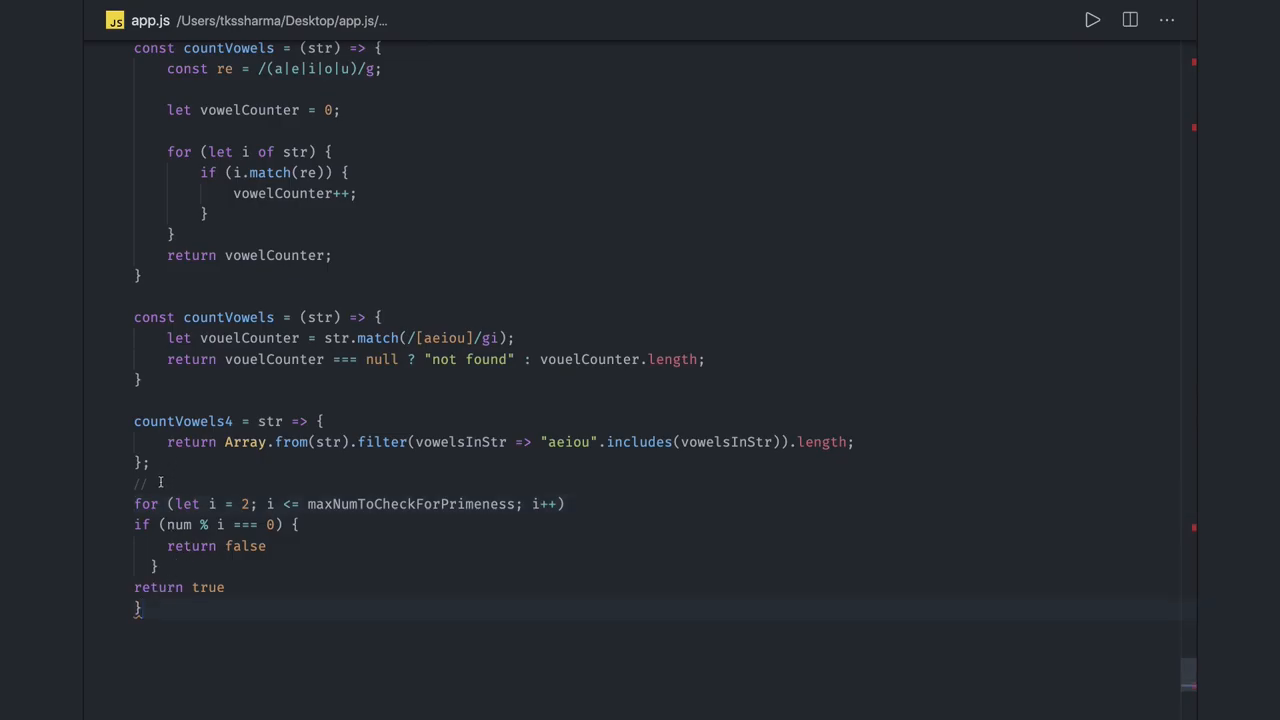
type("const")
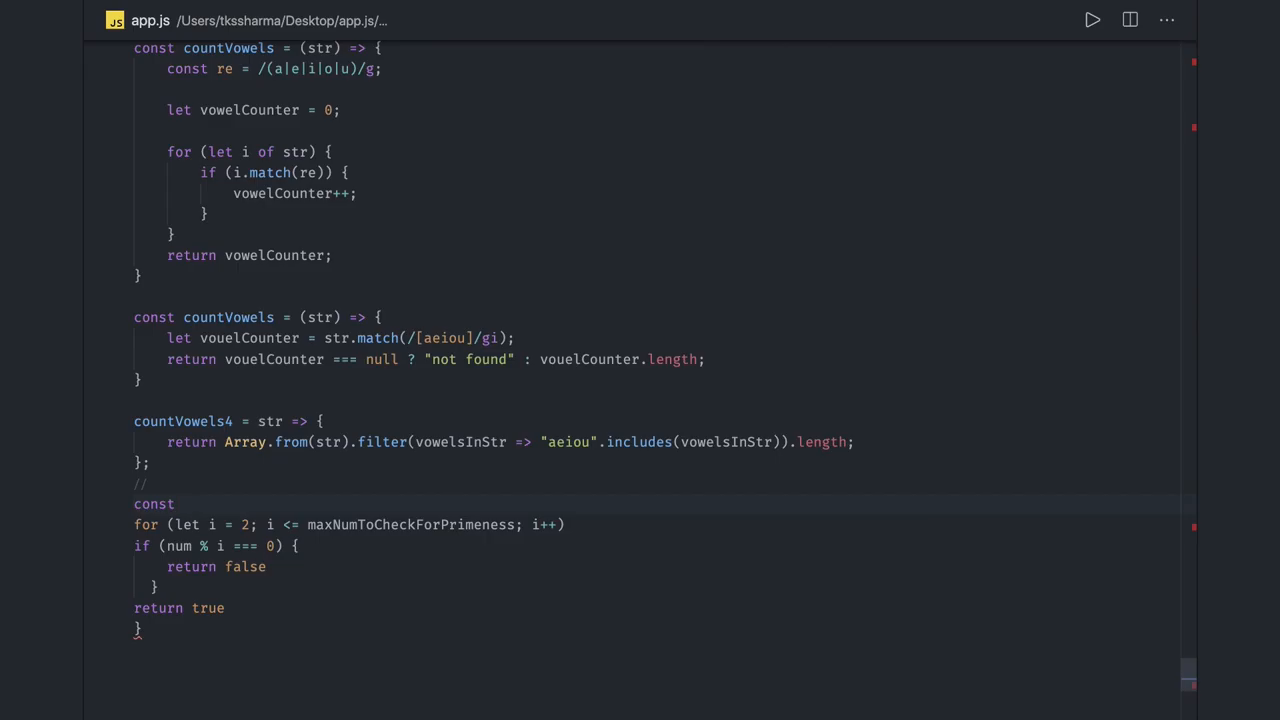
type("si")
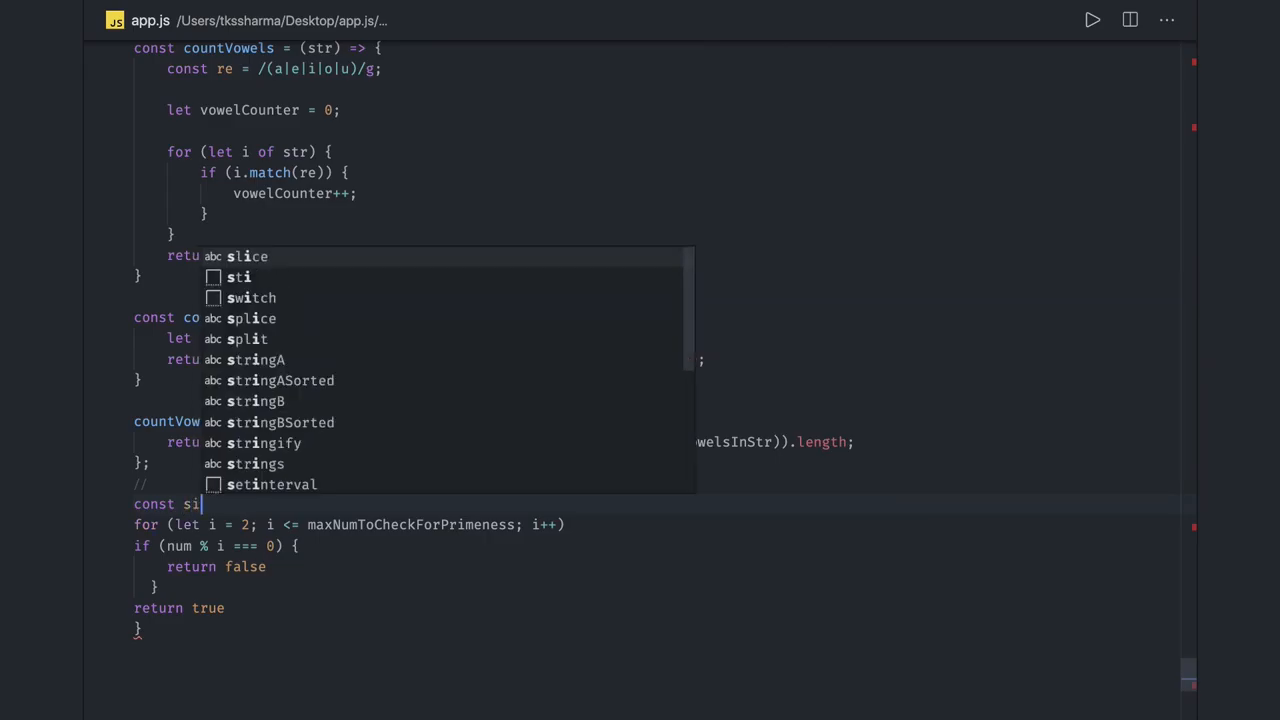
type("isPrime = (")
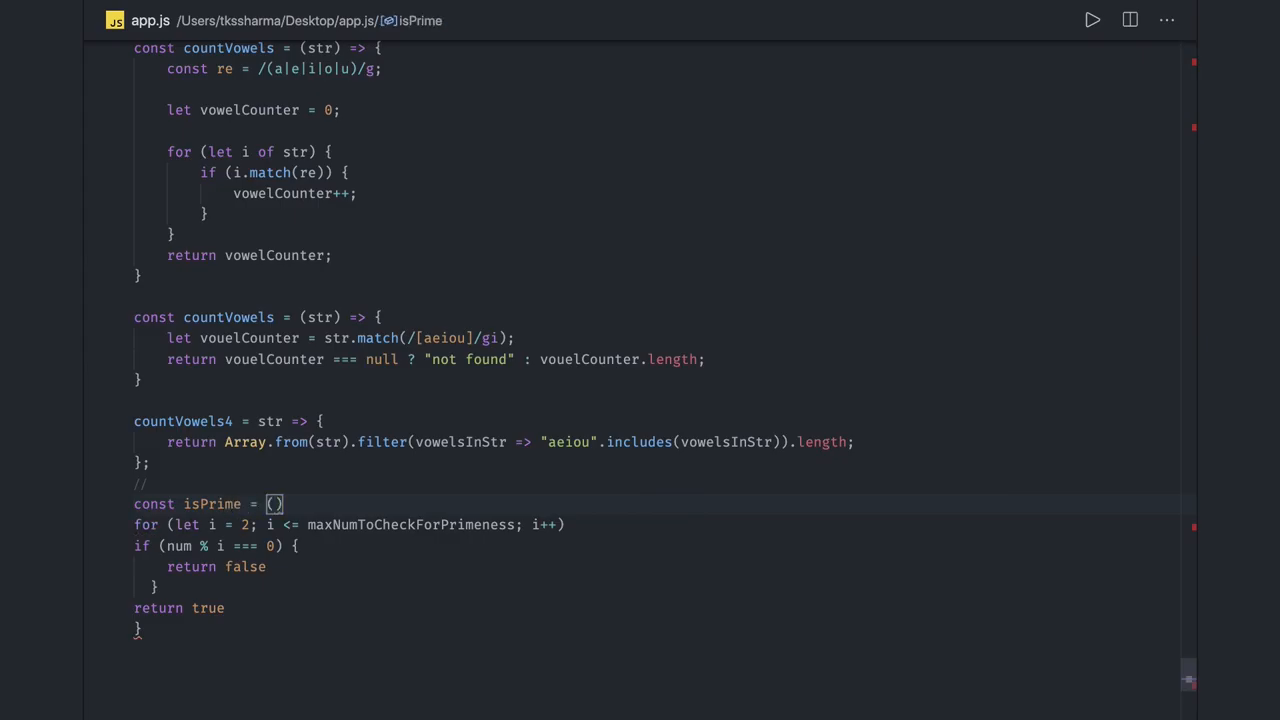
type("num) =")
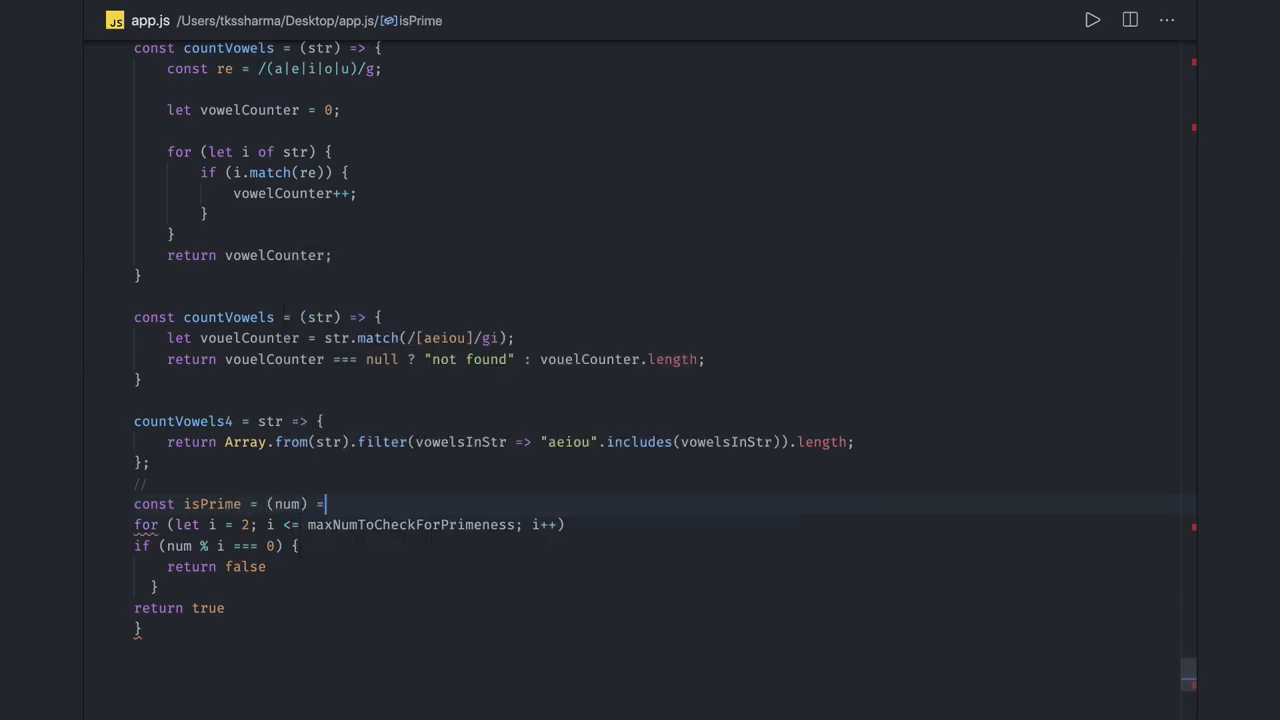
type("{")
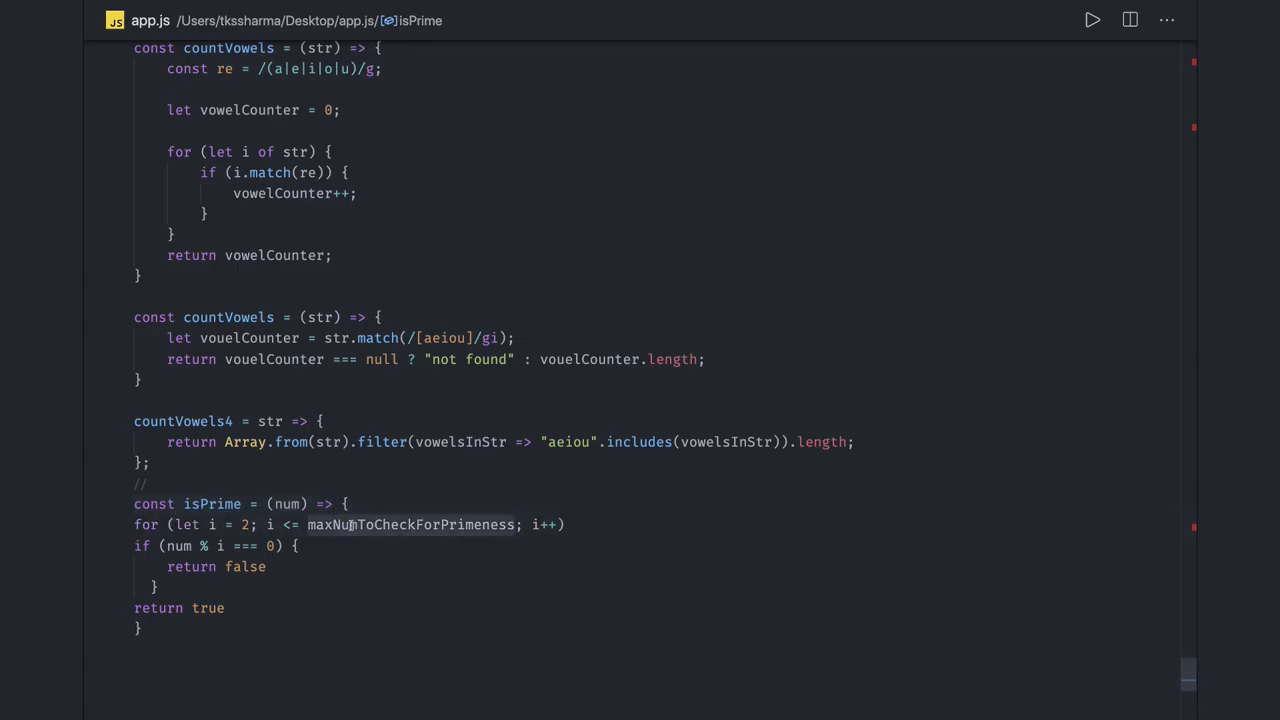
type("num")
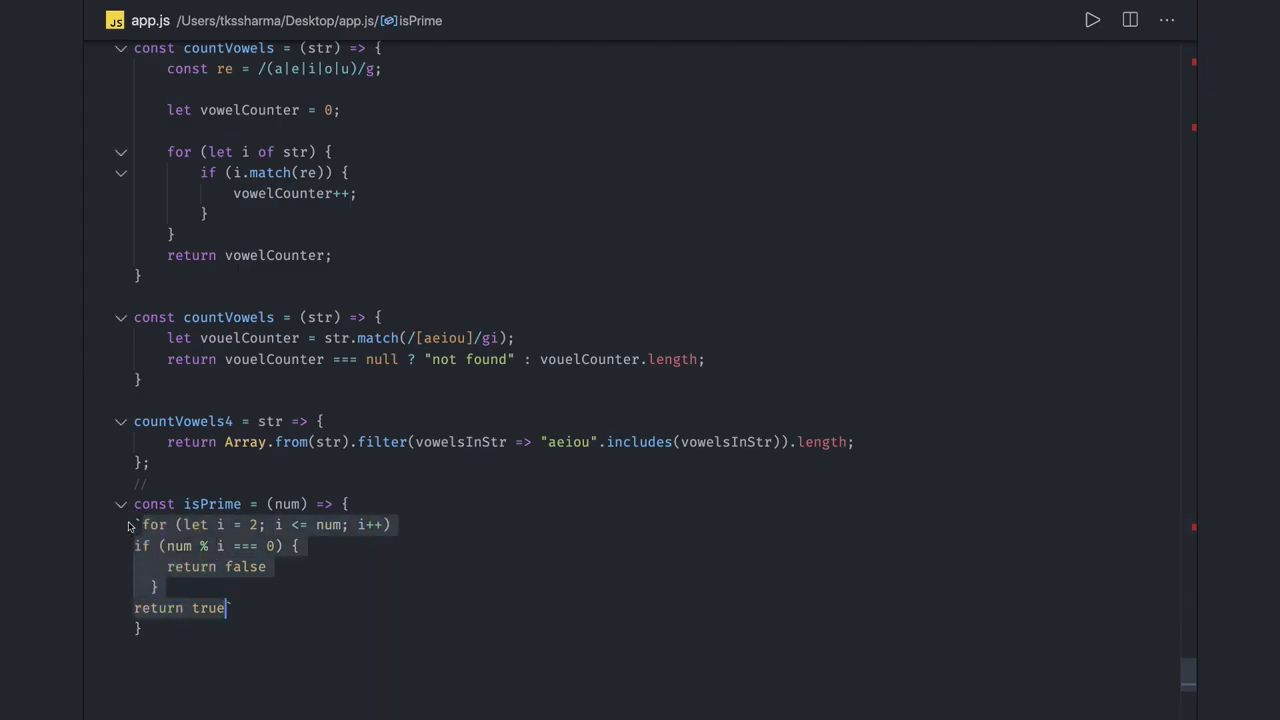
type("z")
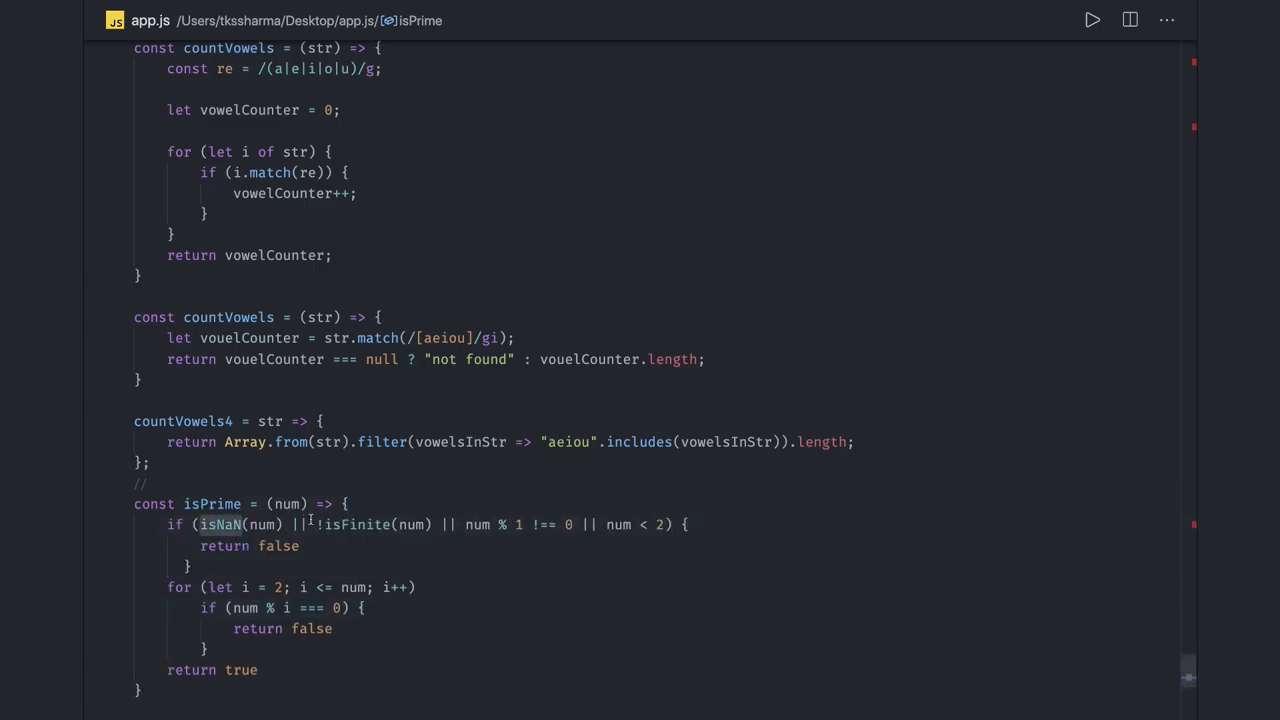
Select the isNaN check in isPrime while fixing the loop braces.
double_click(219, 524)
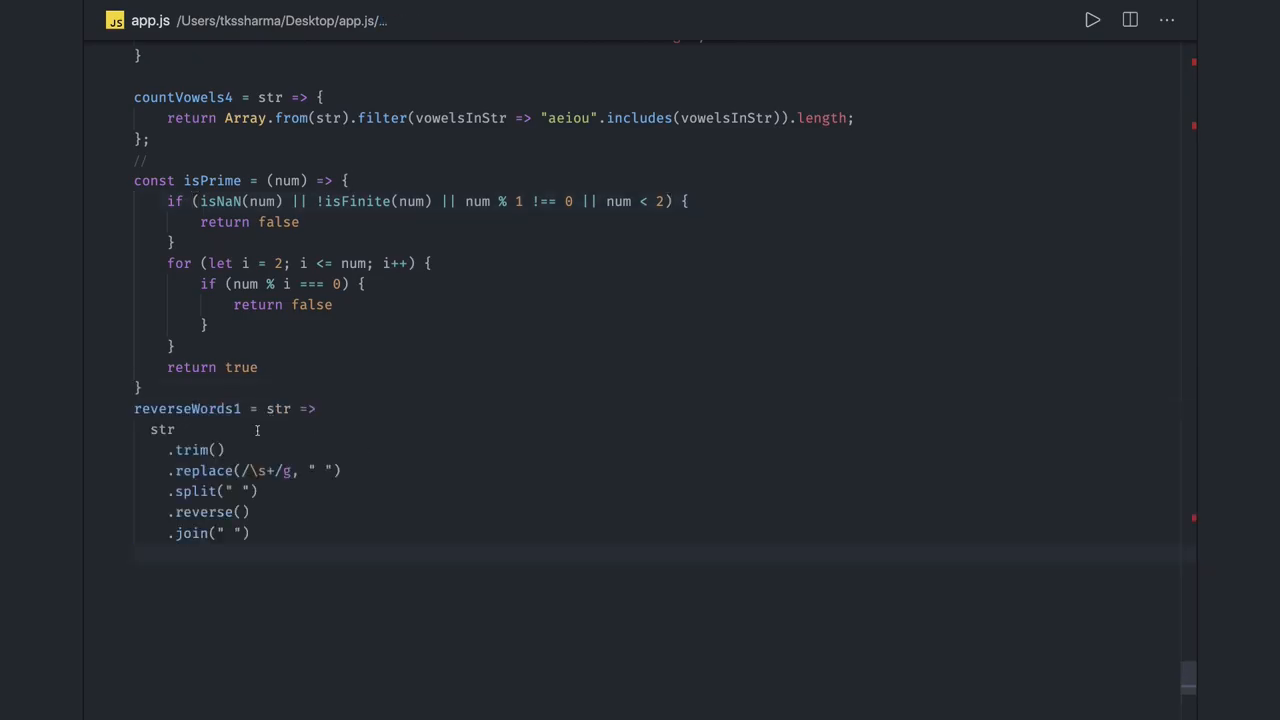
left_click(322, 470)
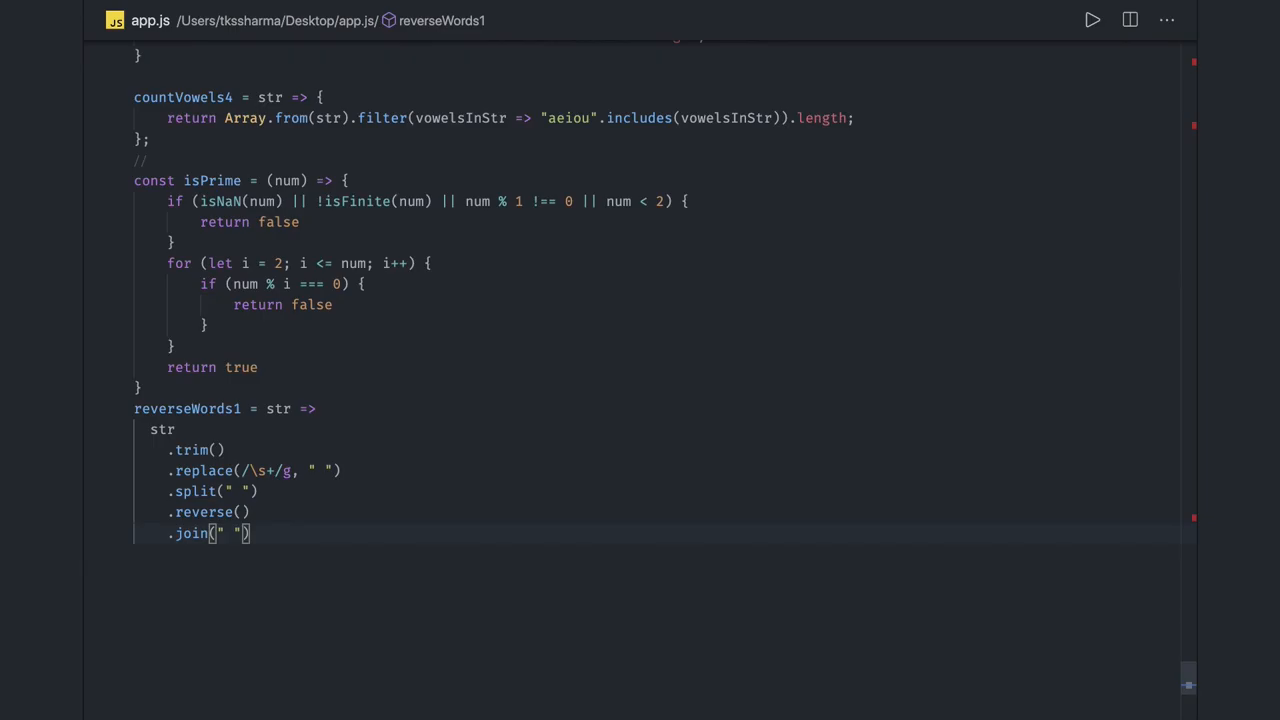
mouse_move(486, 460)
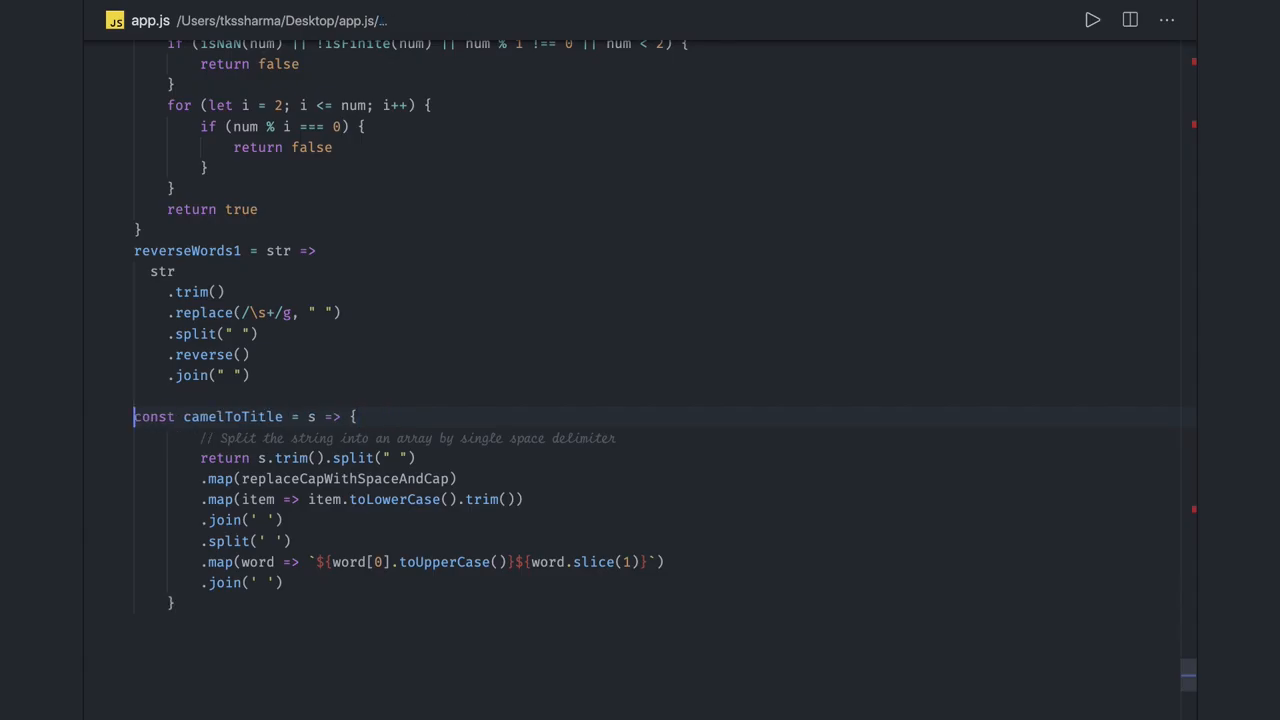
Click into the trim-and-split return line of the pasted camelToTitle function.
left_click(405, 458)
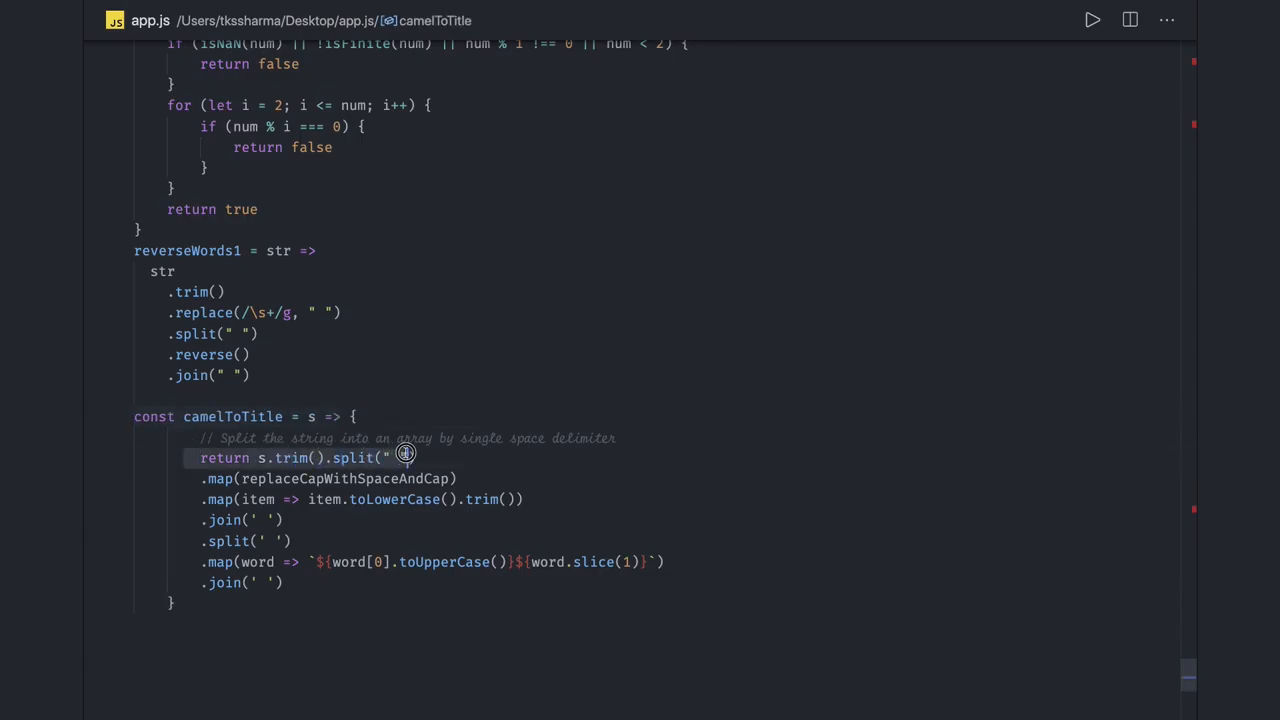